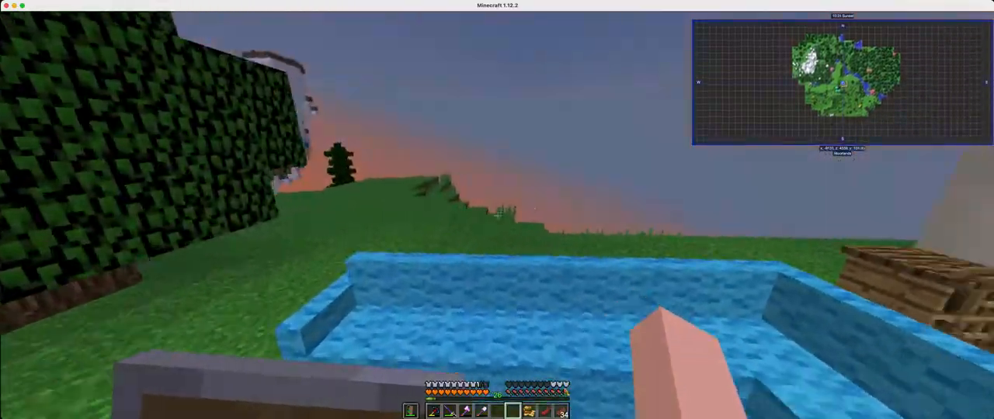
mouse_move(497, 216)
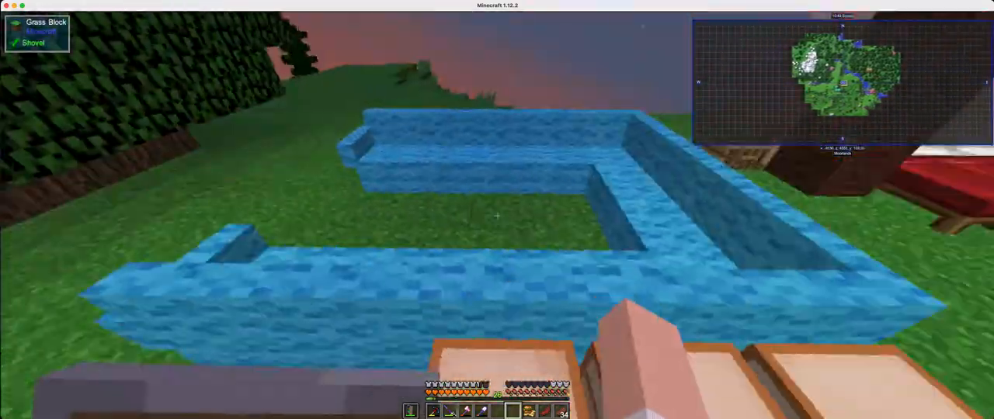
mouse_move(497, 210)
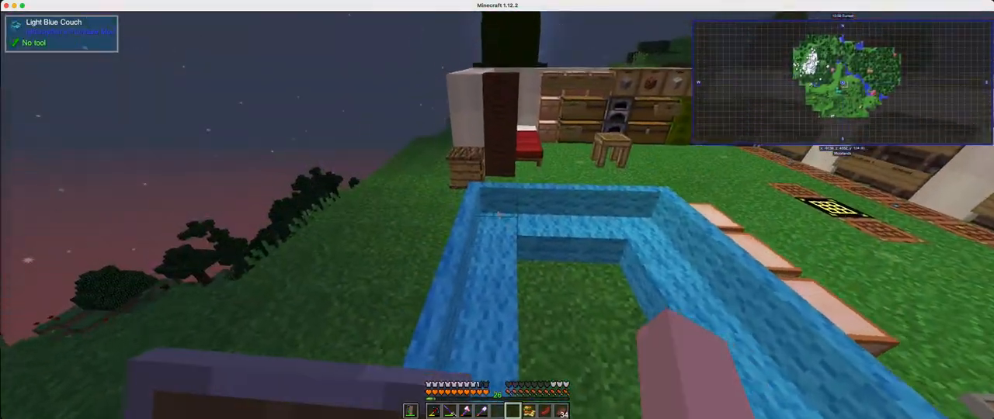
mouse_move(497, 210)
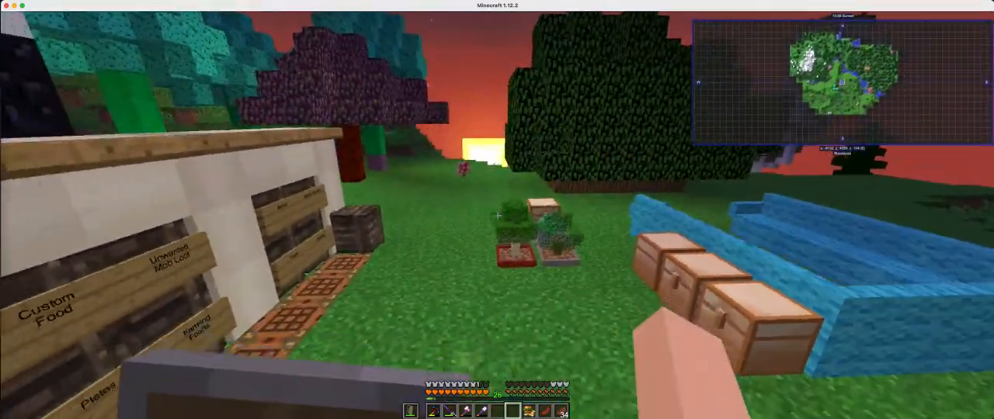
mouse_move(496, 218)
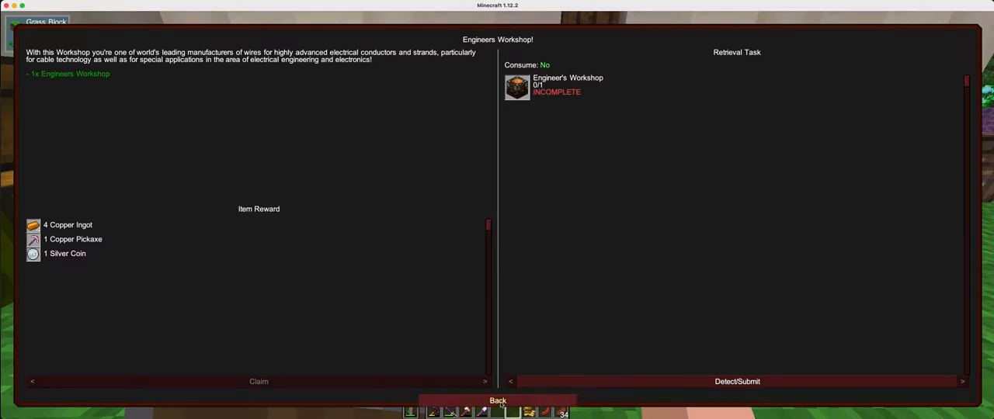
Reopen the Engineers Workshop quest in Tier 1 - Main Questline, still at 0/1
click(497, 398)
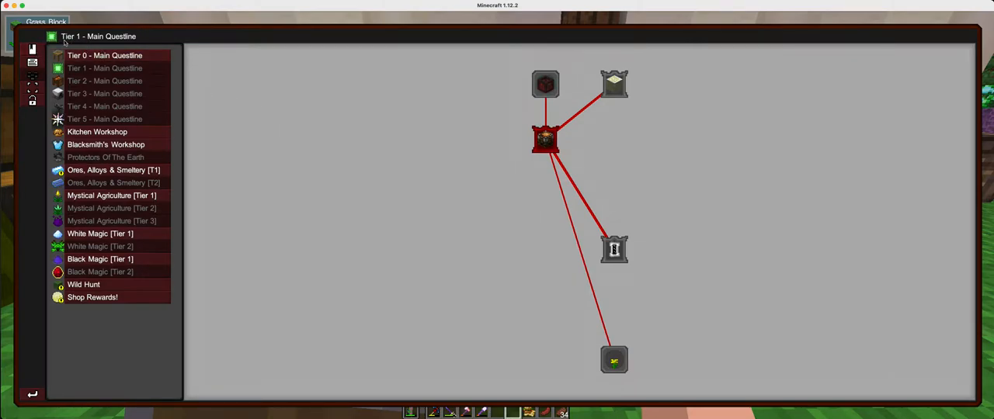
mouse_move(545, 140)
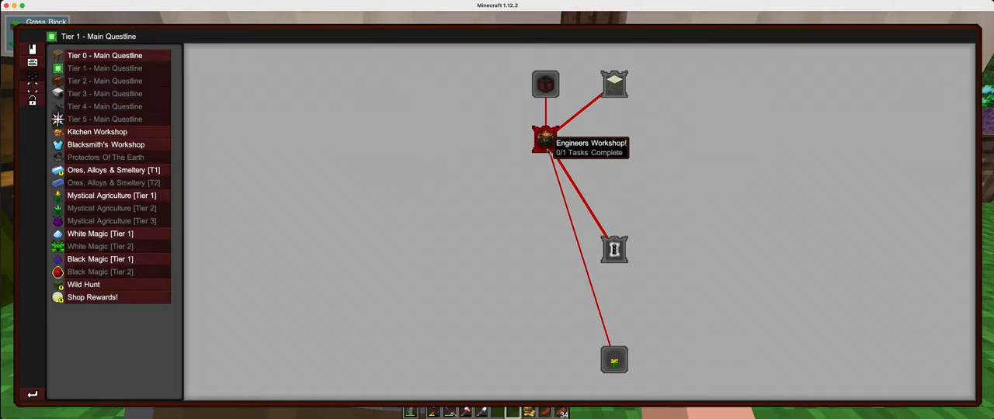
click(541, 138)
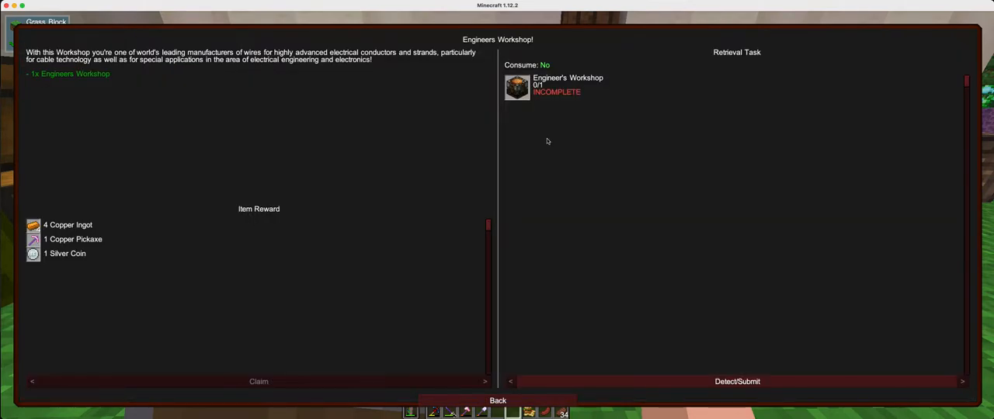
mouse_move(549, 139)
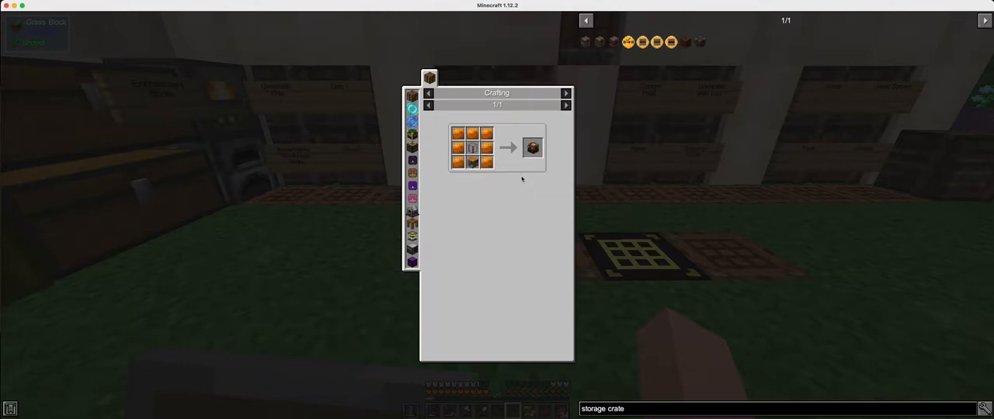
Craft an Engineer's Workshop from copper and a storage crate, then place and open it
key(Escape)
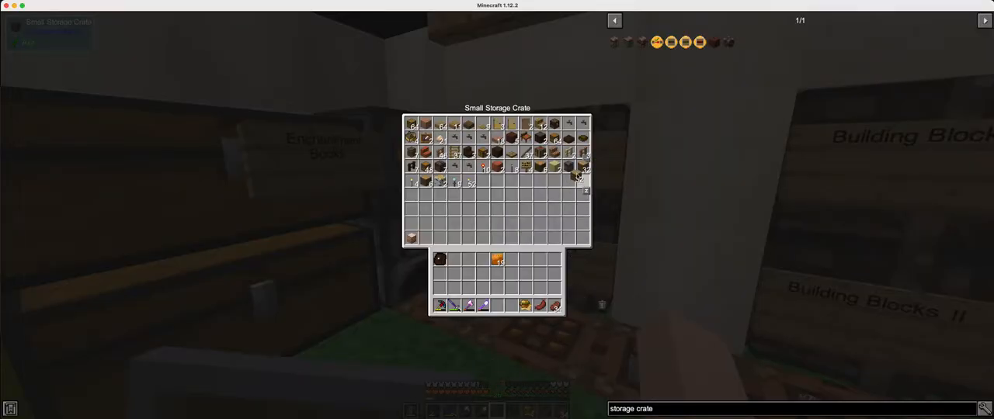
key(Escape)
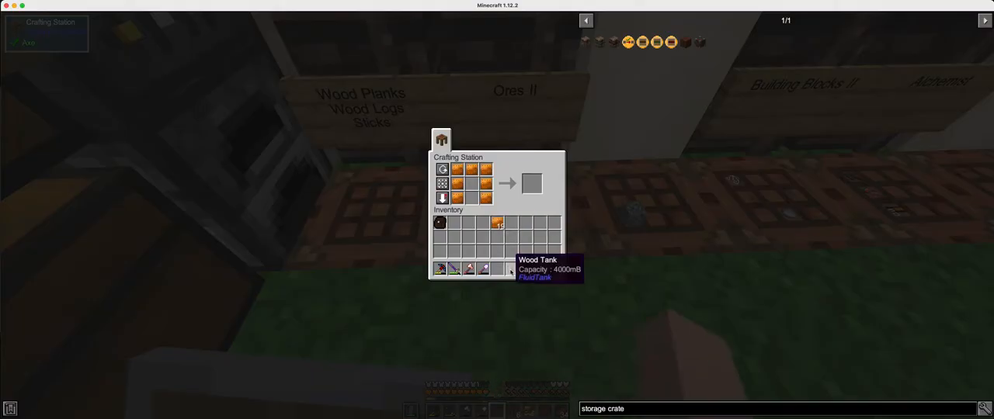
key(escape)
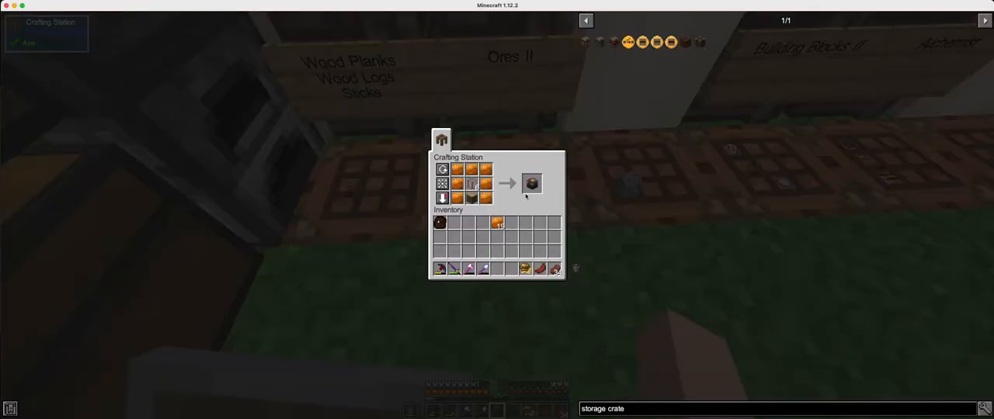
key(Escape)
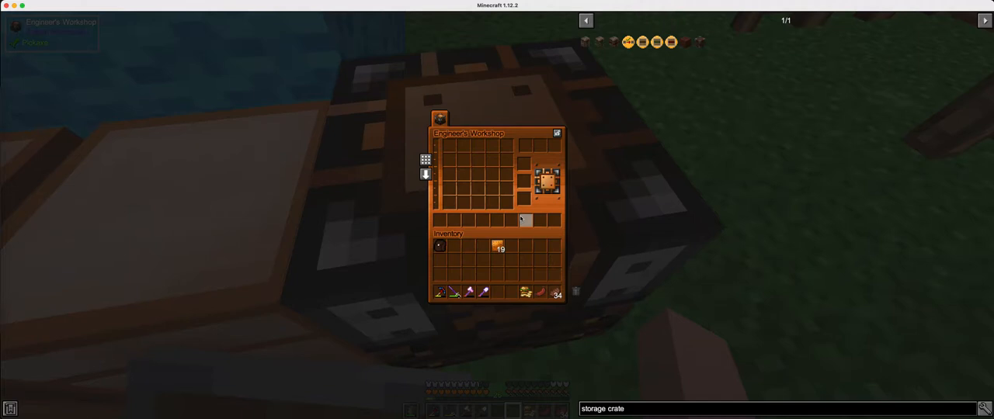
key(Escape)
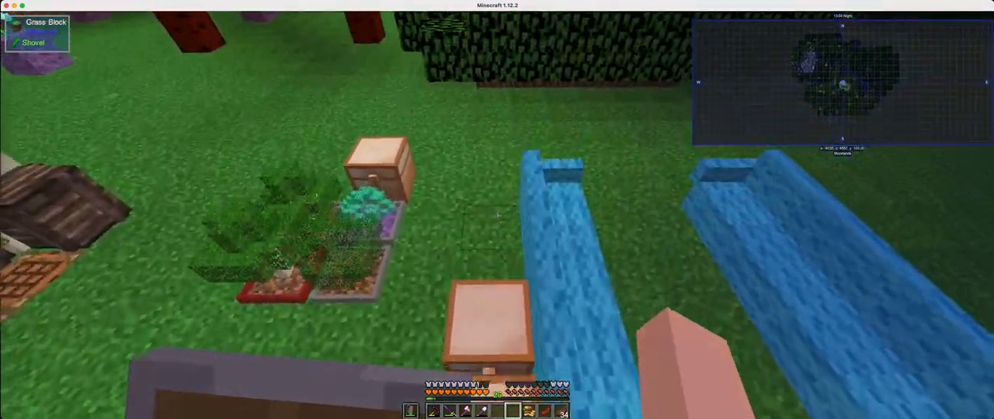
mouse_move(497, 210)
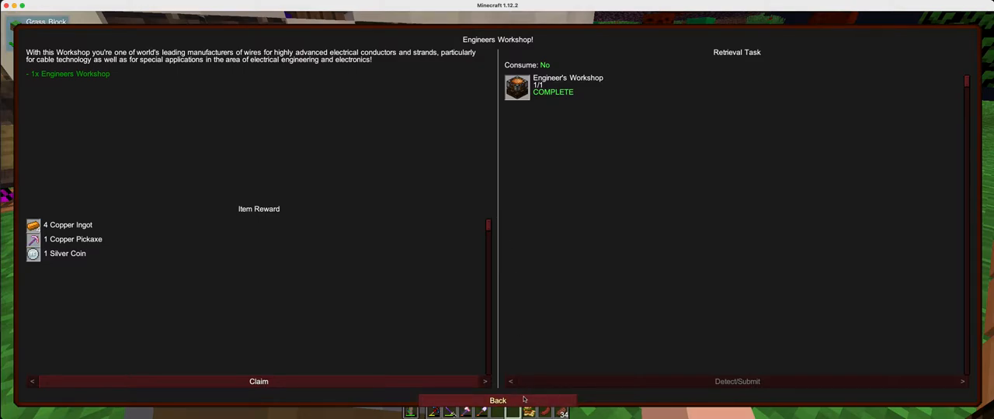
Finish Engineers Workshop and submit a poppy and dandelion for Herbs & Flowers
click(496, 400)
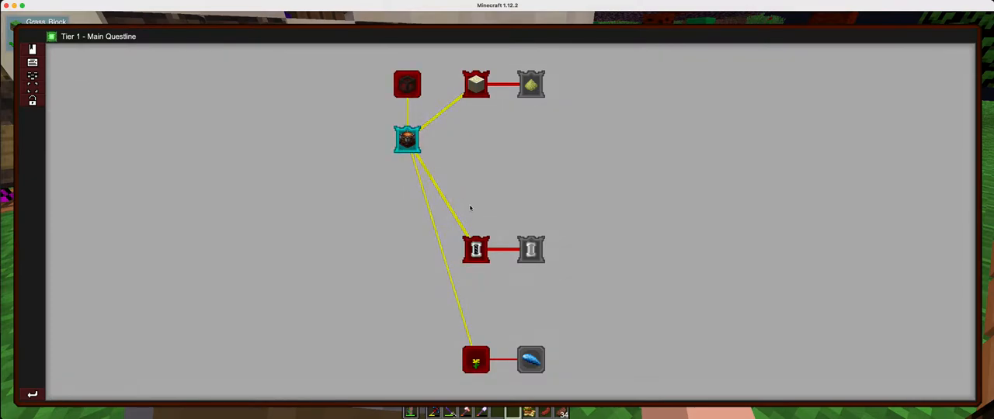
mouse_move(471, 203)
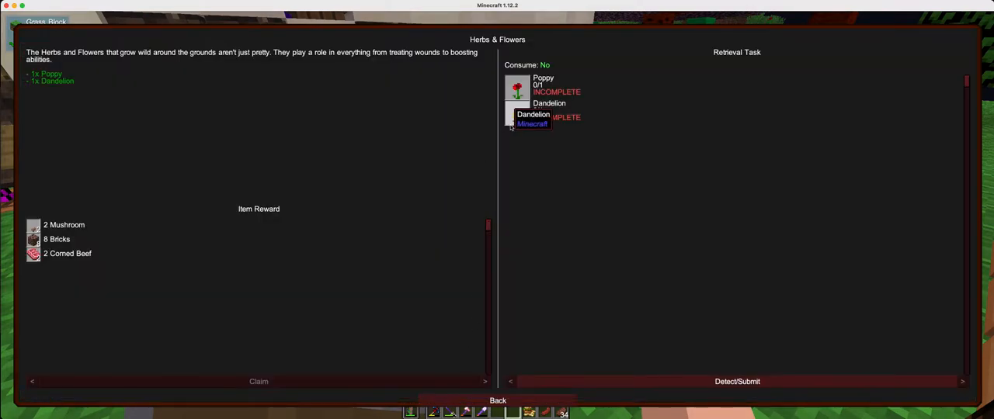
mouse_move(510, 147)
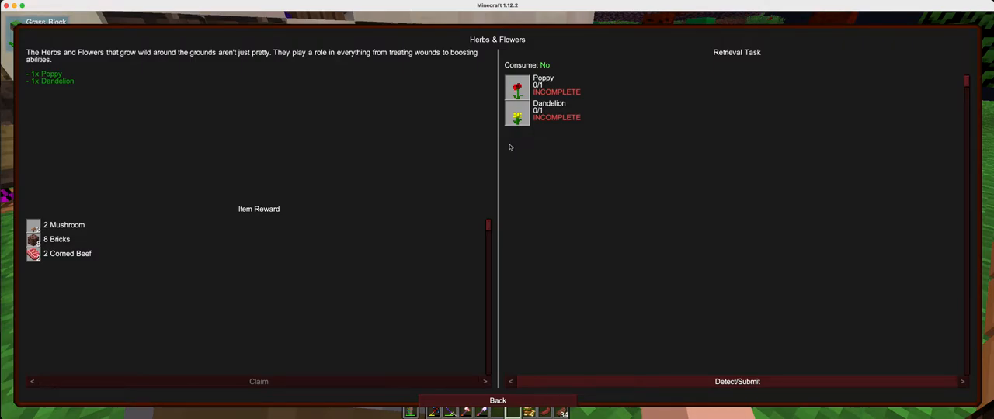
mouse_move(523, 206)
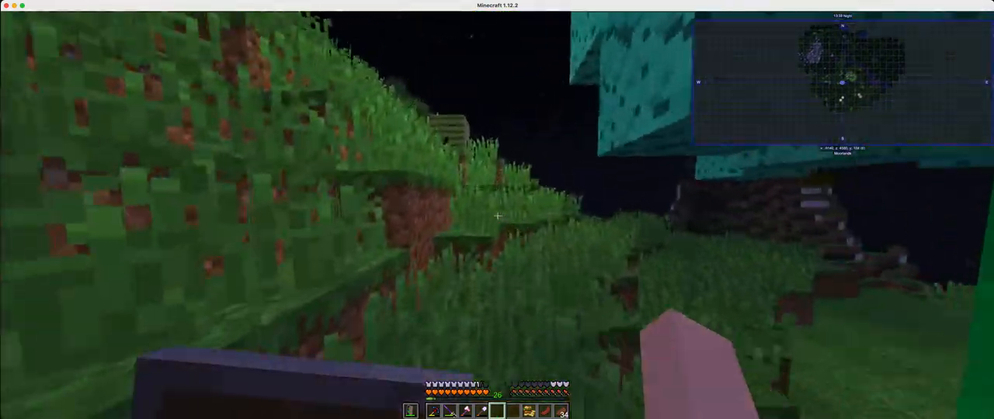
mouse_move(496, 216)
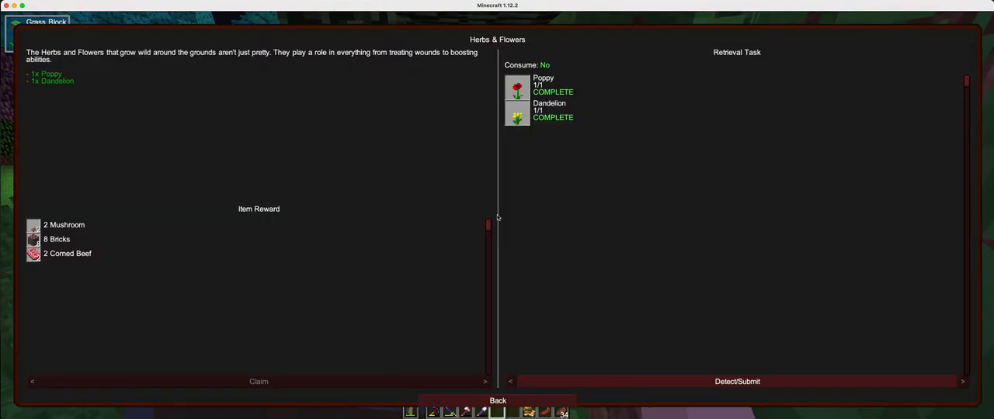
click(497, 400)
text(/)
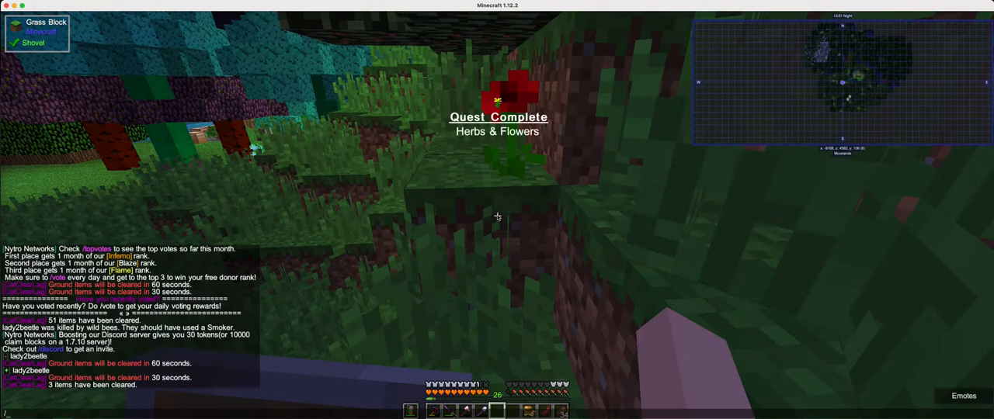
Warp back with /home and shift-click quest ingredients out of the Small Storage Crates
key(enter)
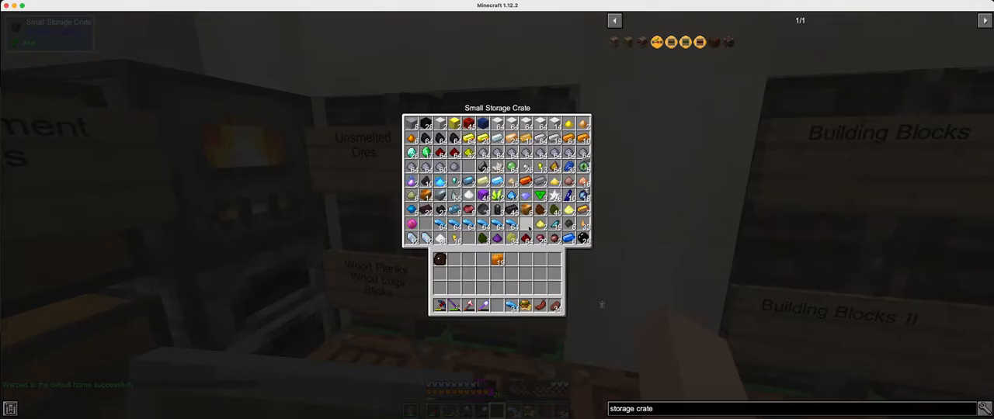
key(Escape)
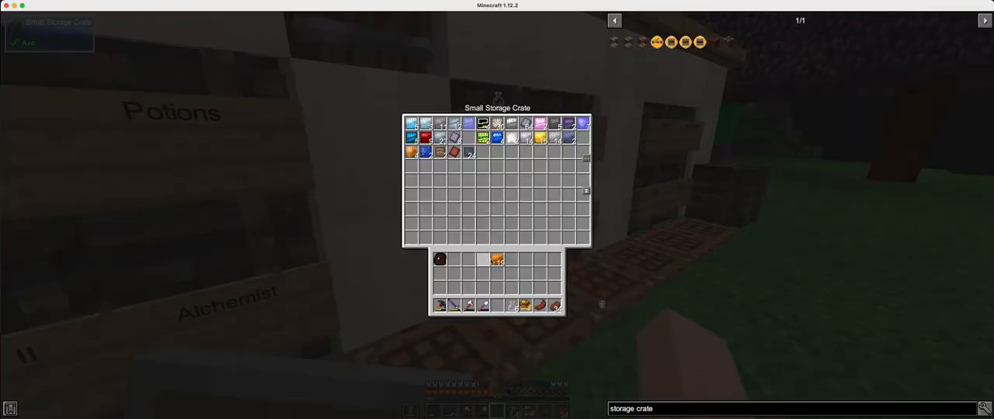
key(Escape)
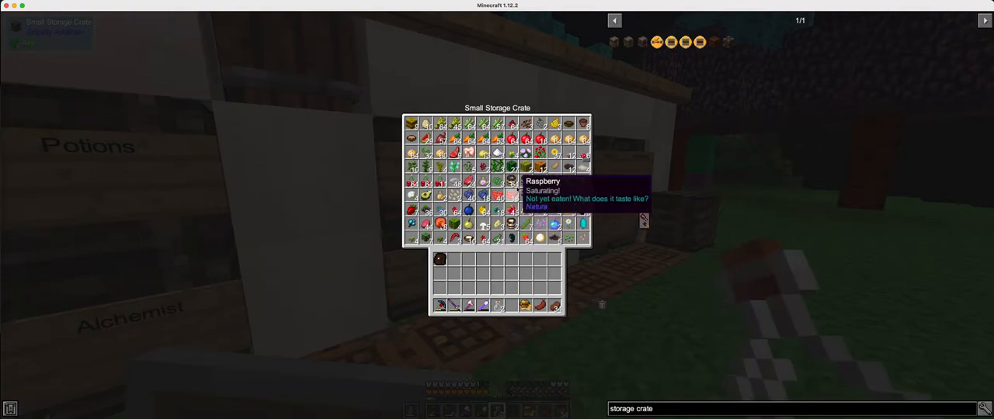
mouse_move(536, 182)
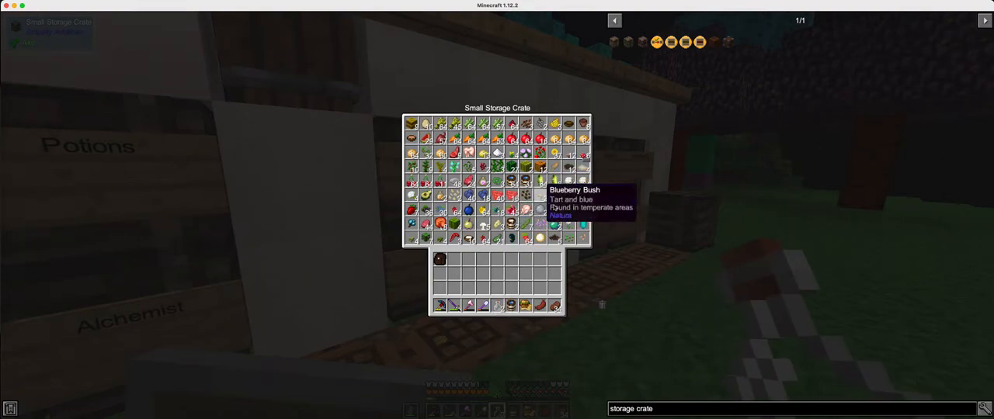
mouse_move(606, 185)
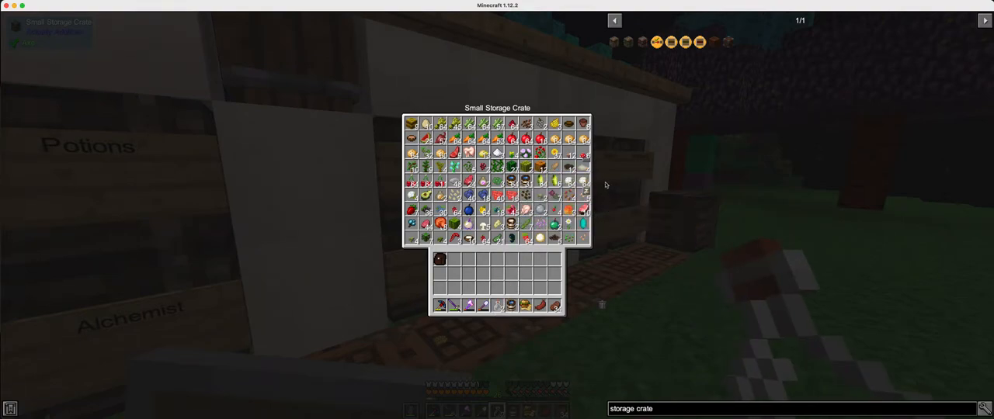
mouse_move(514, 148)
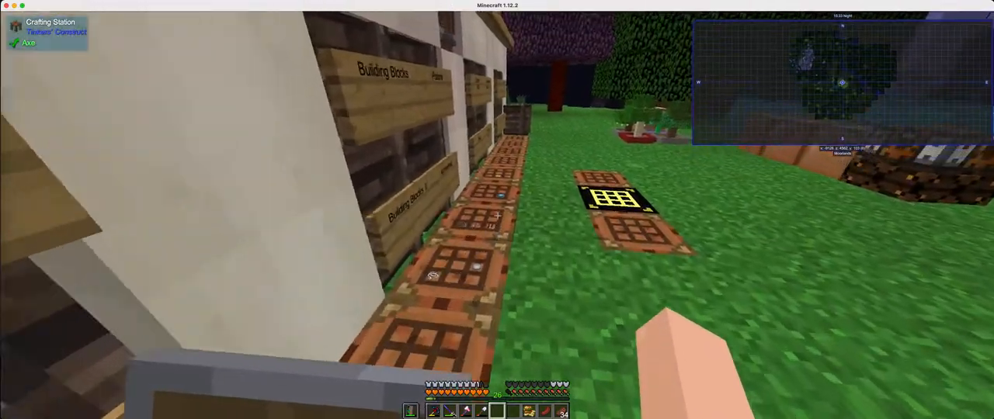
mouse_move(497, 216)
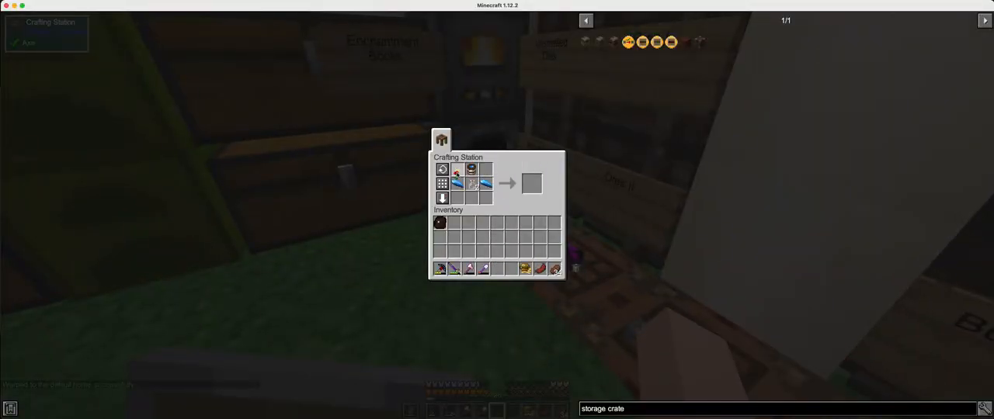
Craft Magic Compound from flowers, apatite and water, completing its 2/2 retrieval task
key(escape)
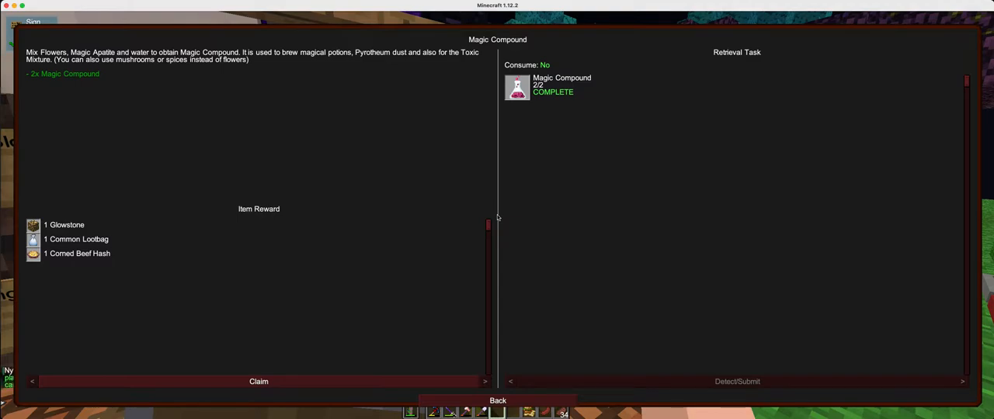
Review the Alchemic Condenser quest and take the 45-block stack from the Small Storage Crate
click(497, 399)
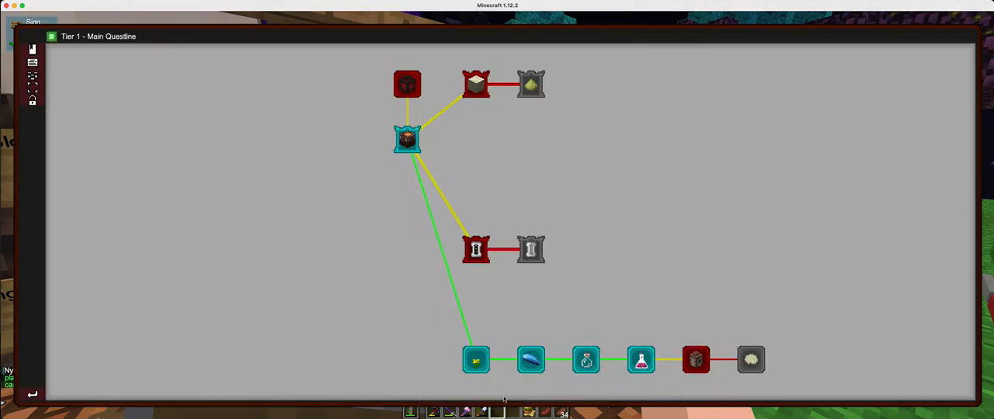
mouse_move(694, 361)
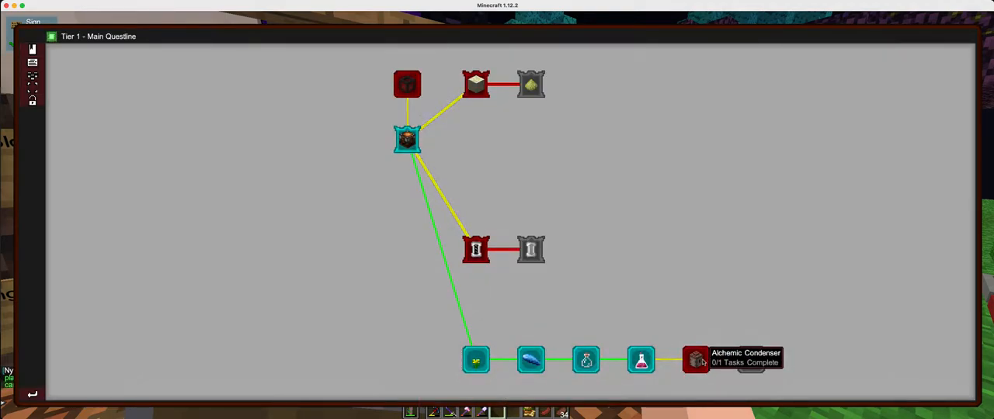
click(695, 359)
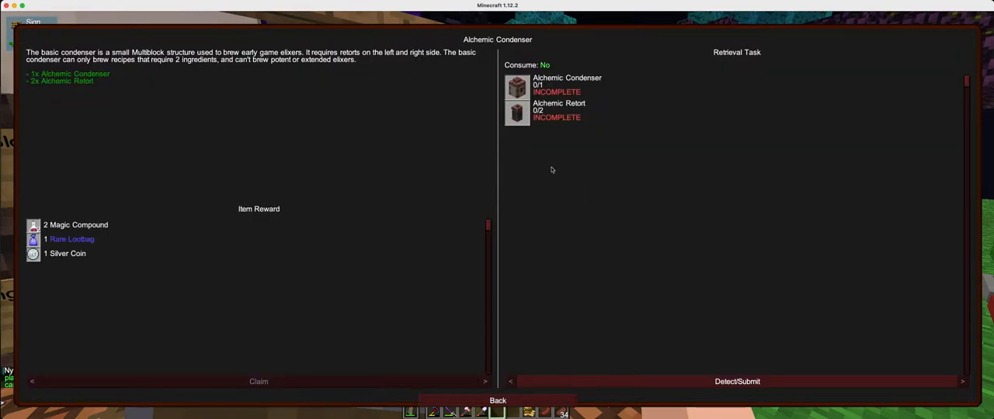
mouse_move(542, 161)
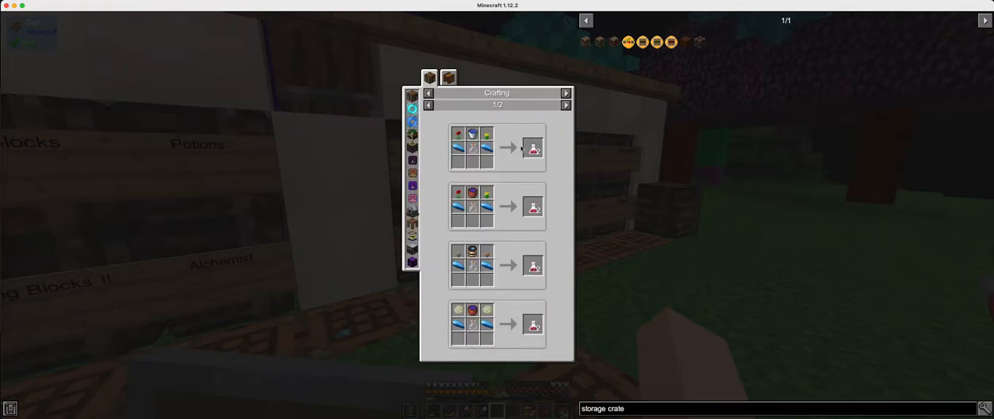
click(449, 75)
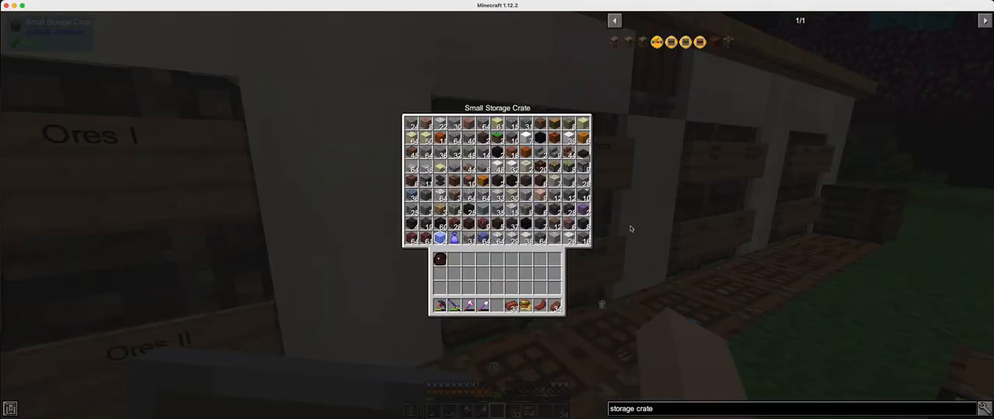
mouse_move(549, 226)
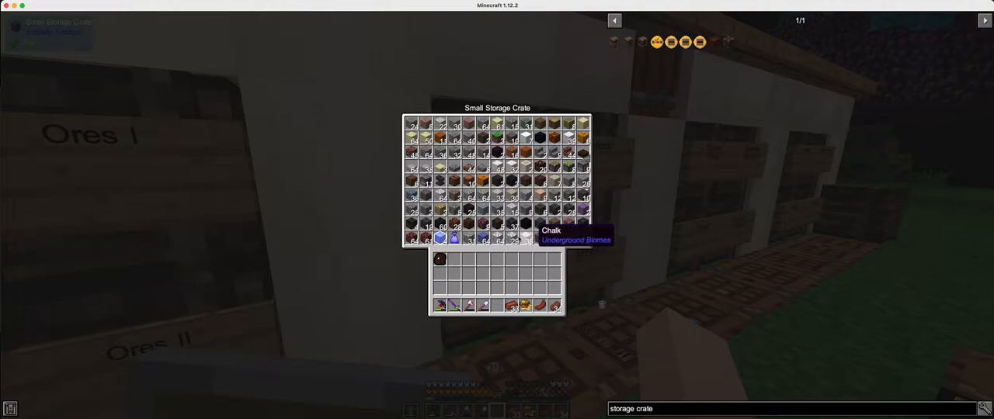
mouse_move(597, 287)
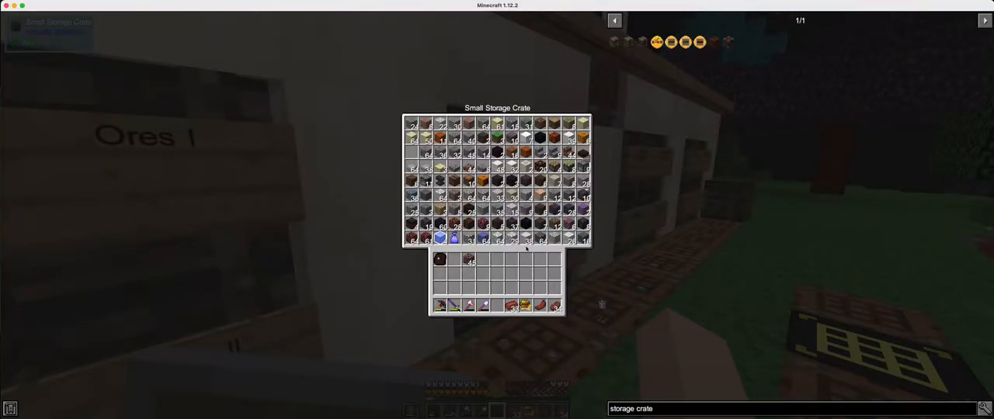
key(Escape)
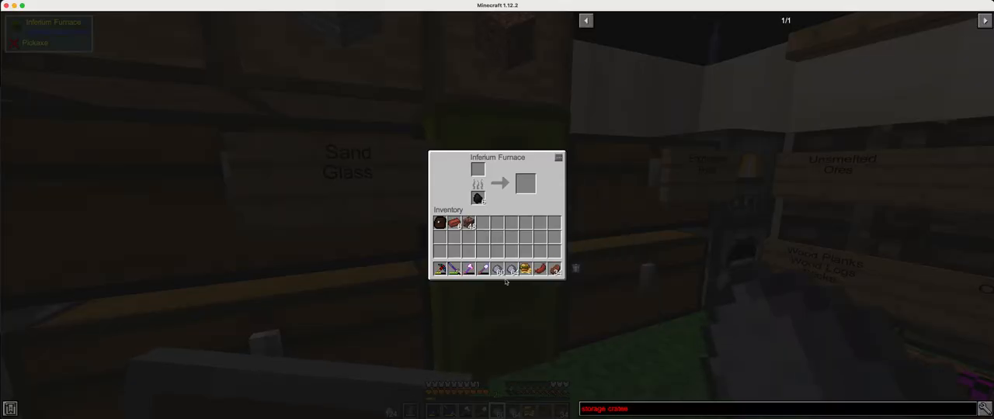
key(Escape)
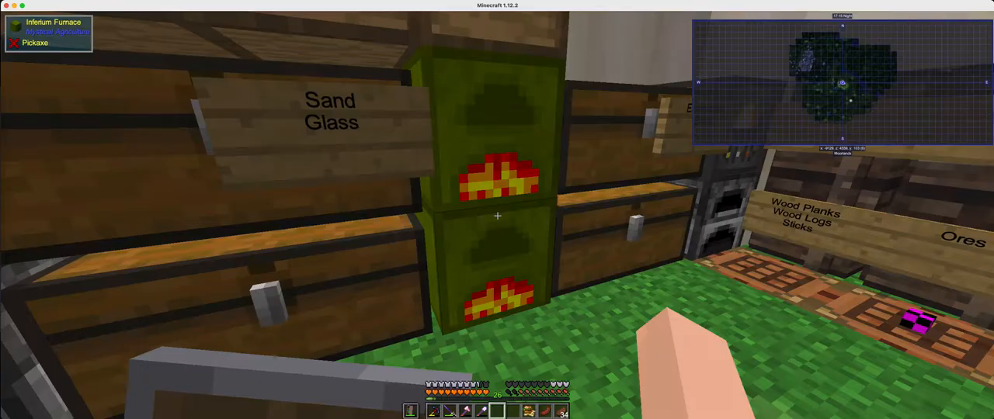
key(e)
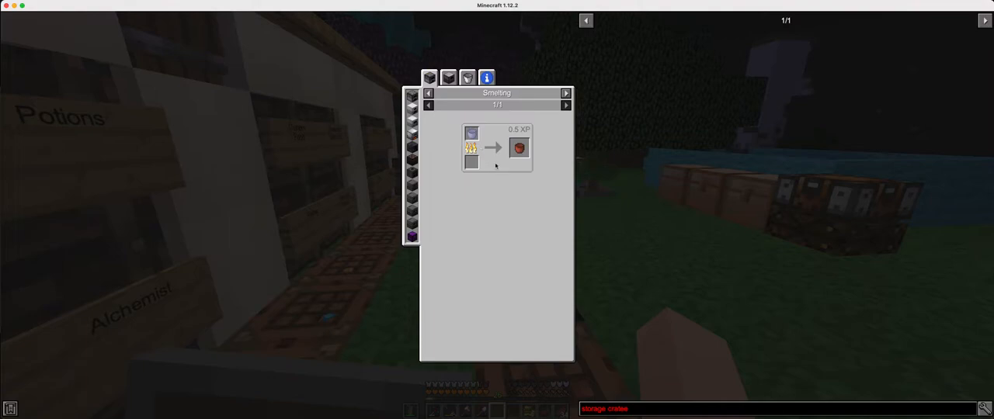
Gather crate materials, craft the intermediate parts, and assemble an Alchemic Retort
key(Escape)
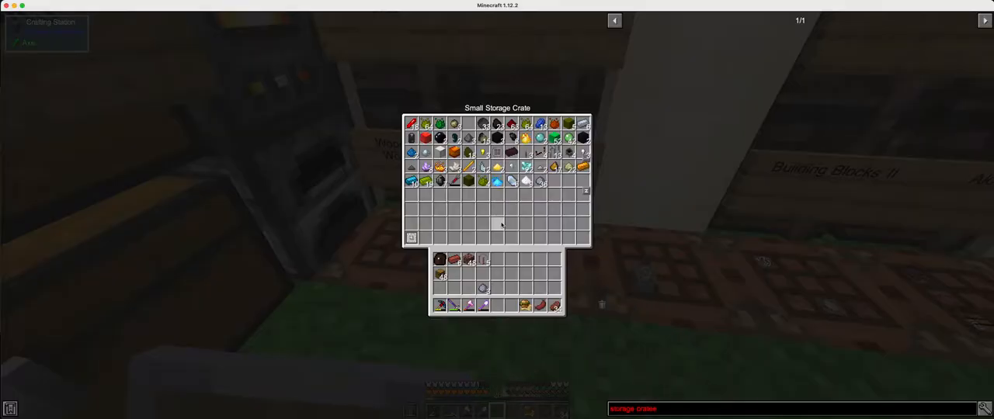
key(Escape)
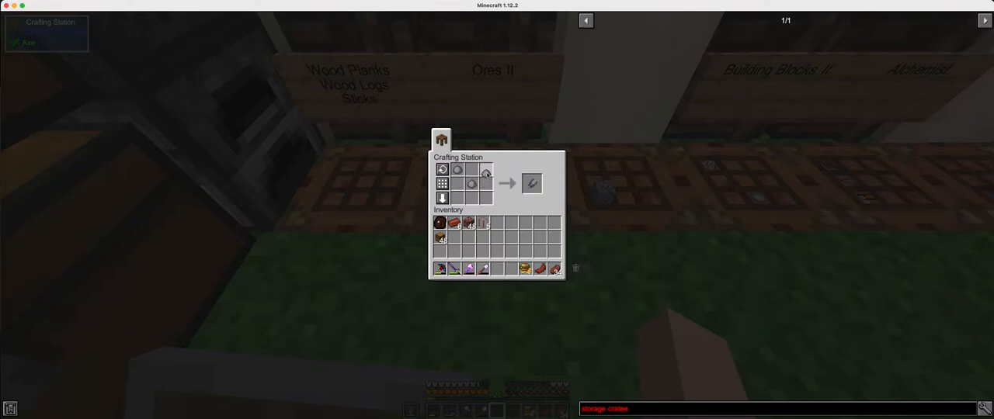
key(Escape)
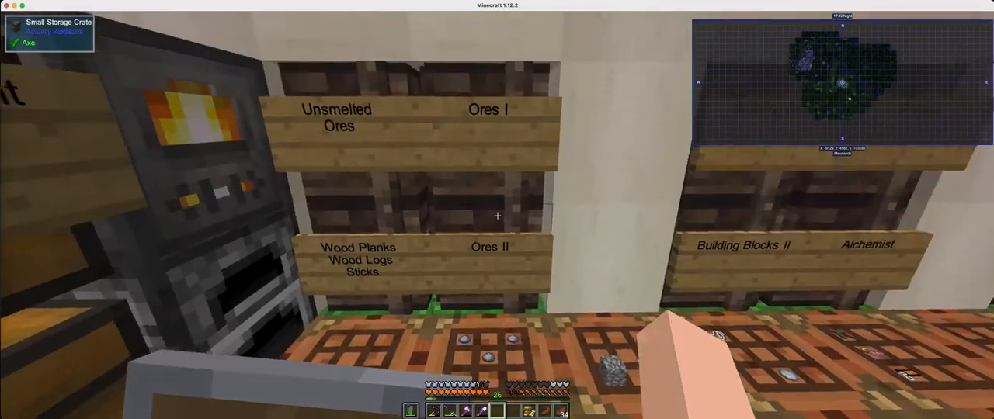
mouse_move(497, 215)
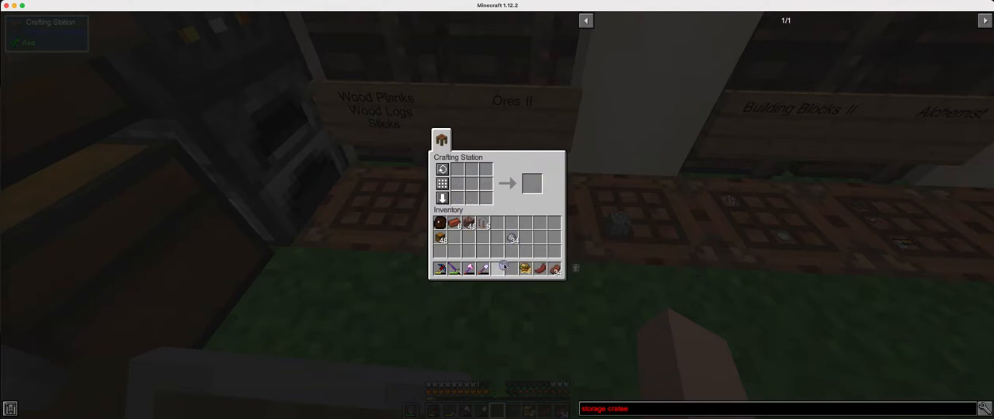
key(Escape)
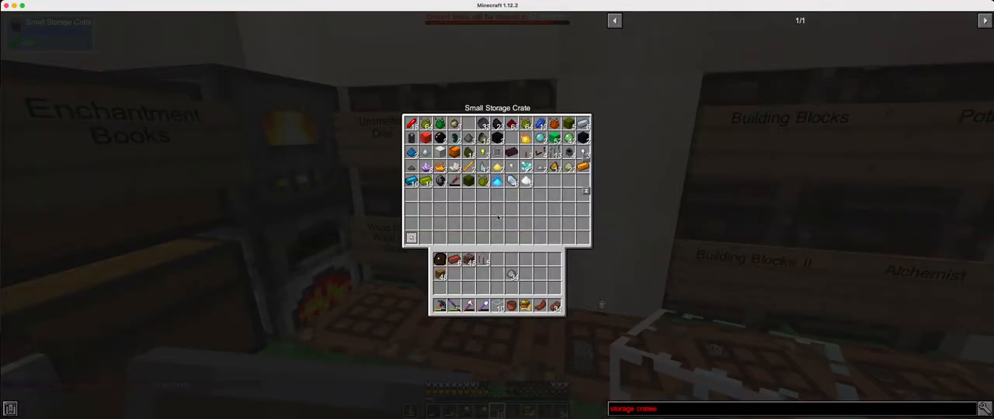
key(Escape)
text(alche)
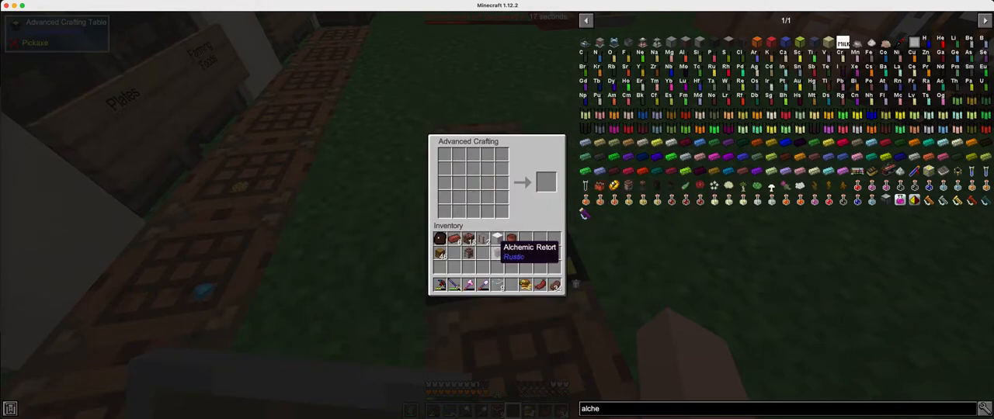
Close the Advanced Crafting window with both Alchemic Condenser requirements marked COMPLETE
key(Escape)
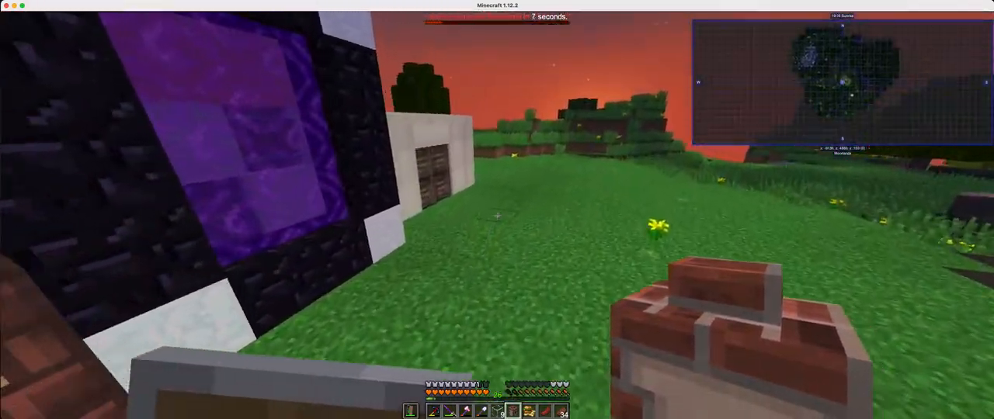
mouse_move(497, 217)
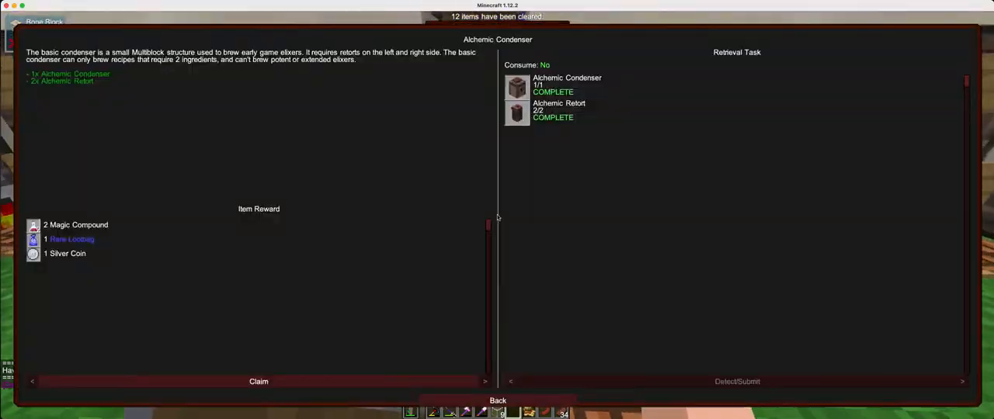
Review the Advanced Herbs quest, then move crate glass panes into a Crafting Station grid
click(497, 400)
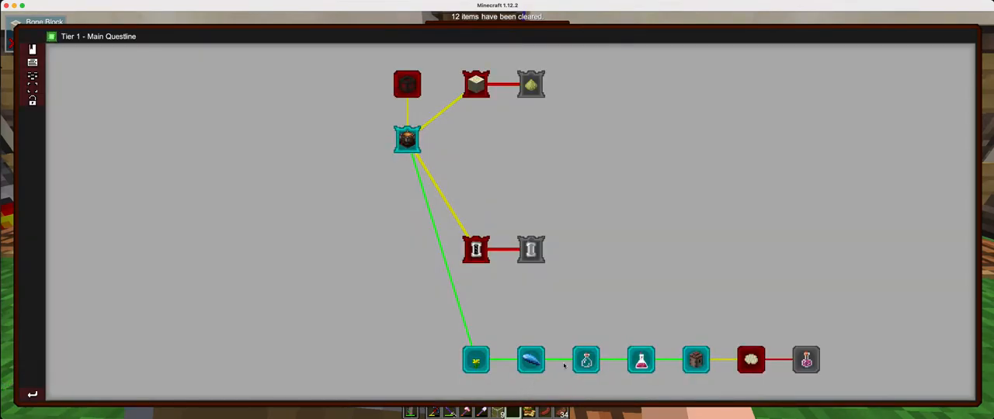
mouse_move(805, 361)
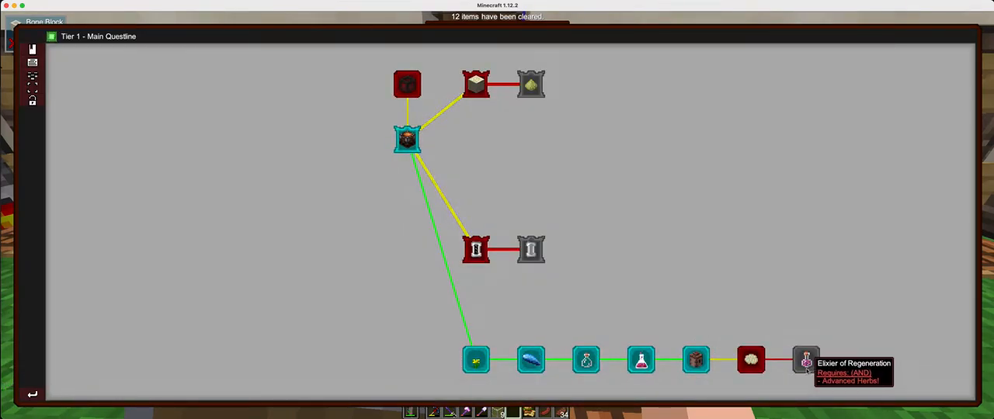
mouse_move(472, 83)
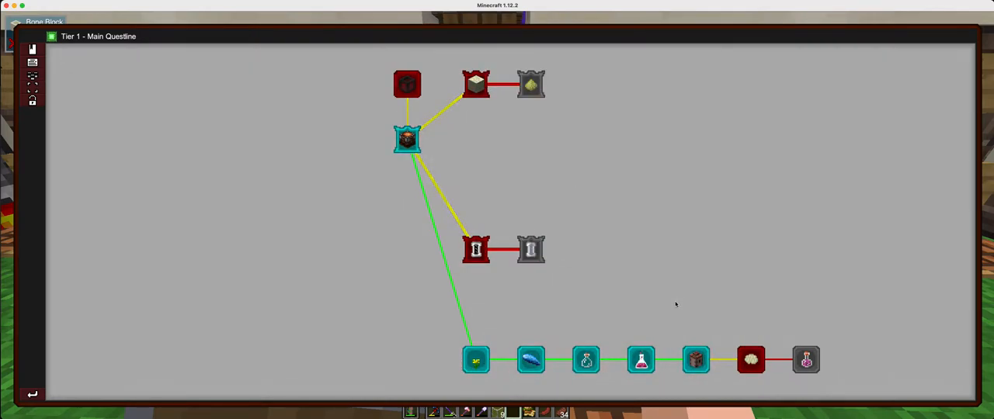
mouse_move(584, 239)
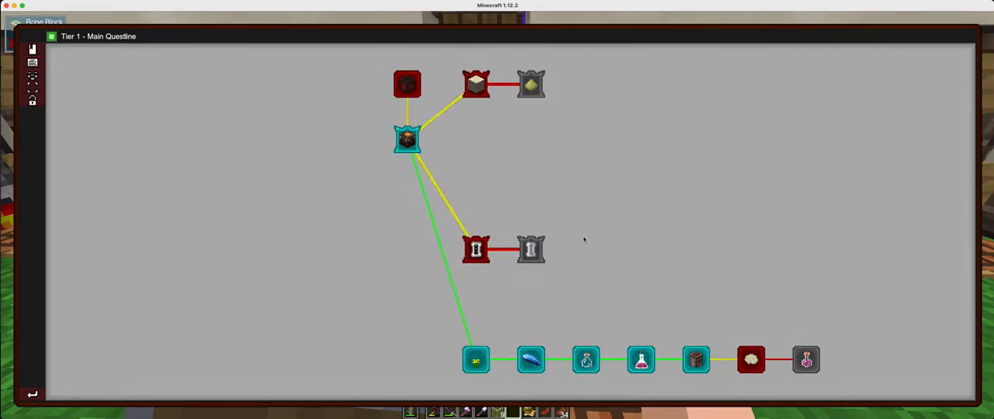
mouse_move(748, 360)
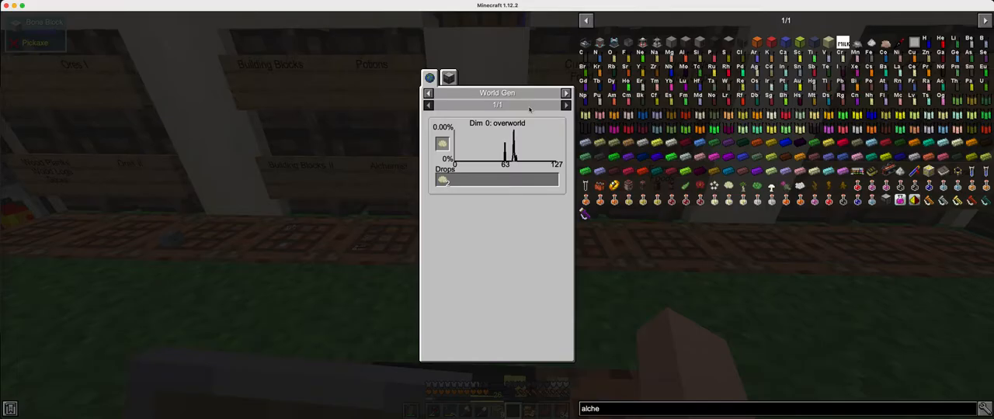
click(445, 76)
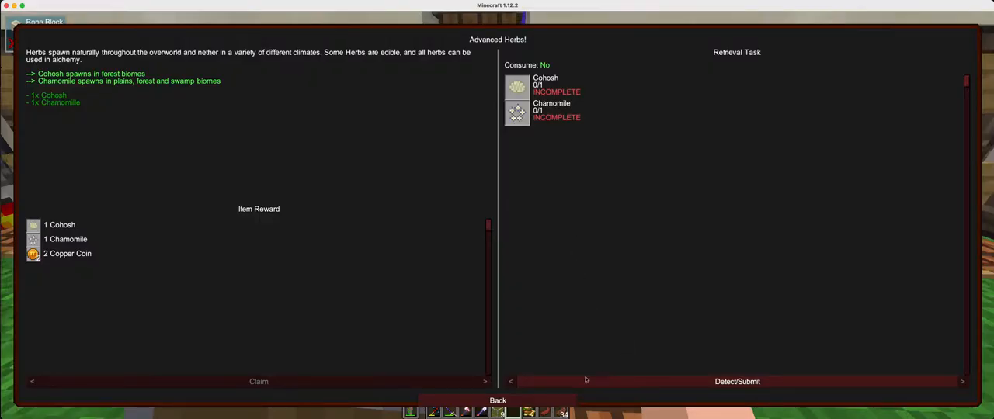
click(495, 399)
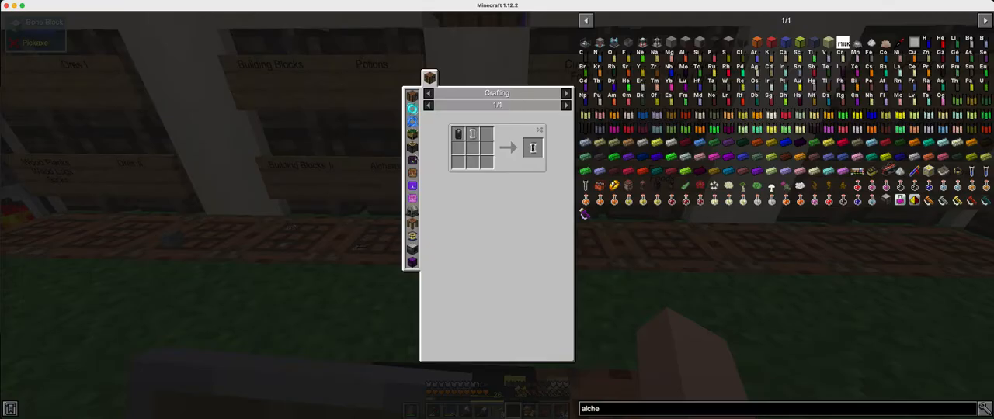
mouse_move(471, 133)
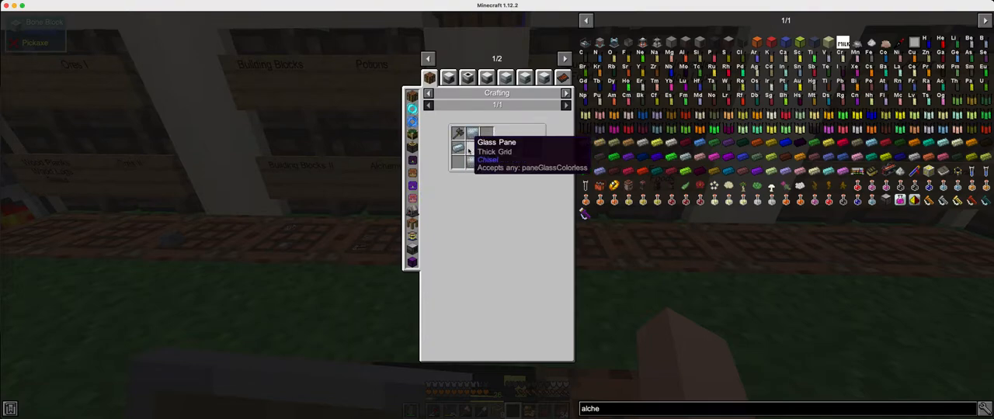
key(Escape)
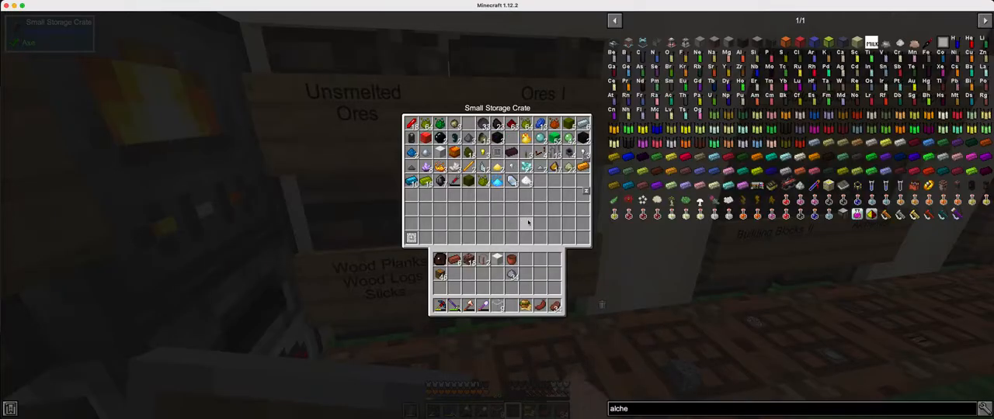
mouse_move(612, 122)
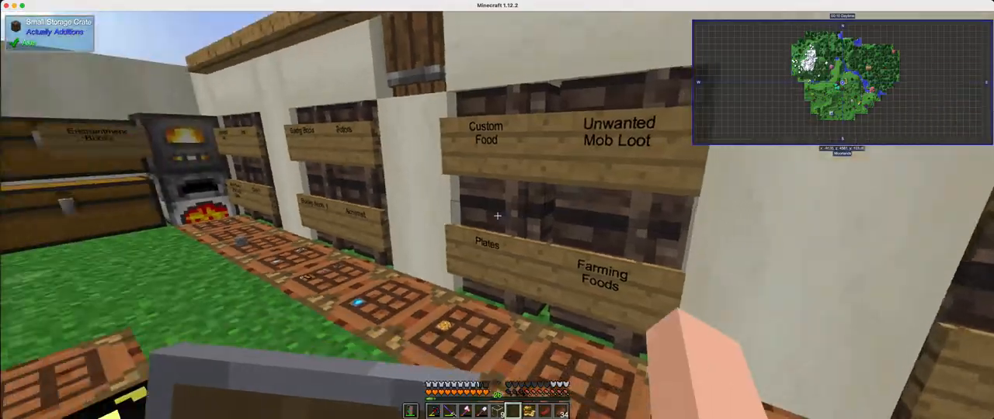
click(496, 216)
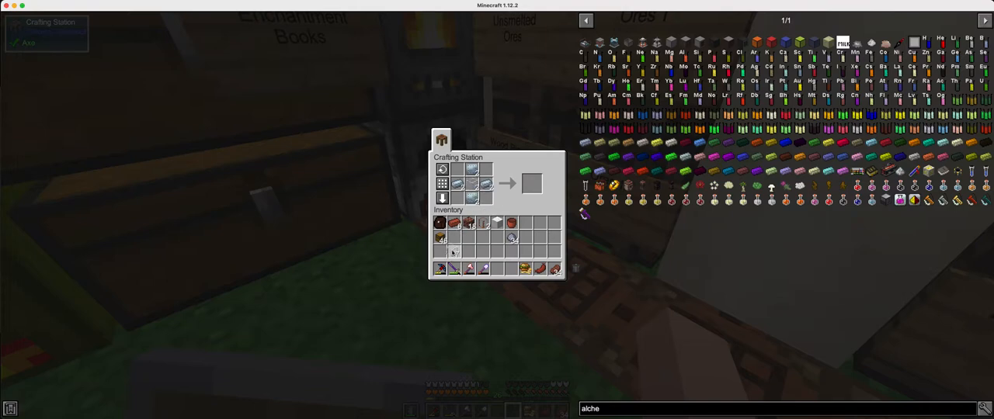
Check the inventory and JEI recipes, then reopen the Tier 1 Main Questline map
key(Escape)
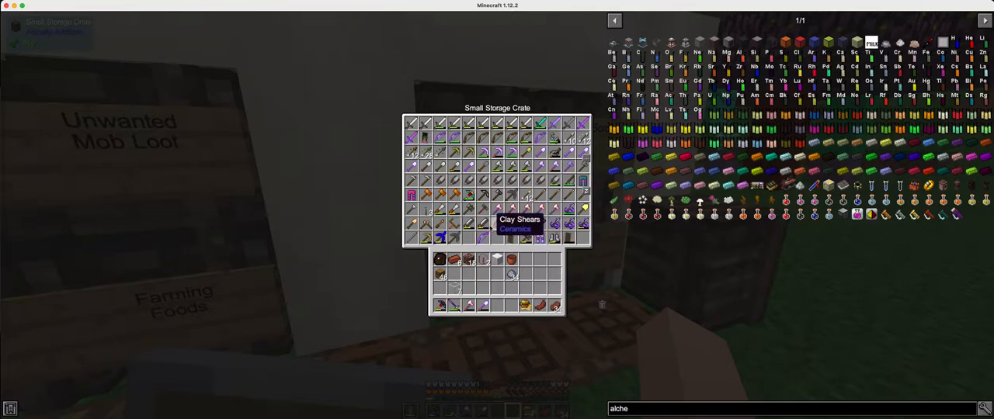
key(Escape)
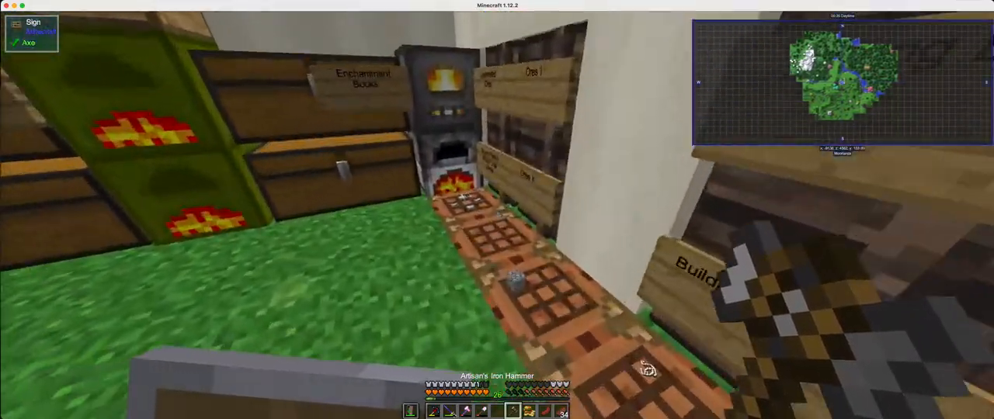
mouse_move(497, 210)
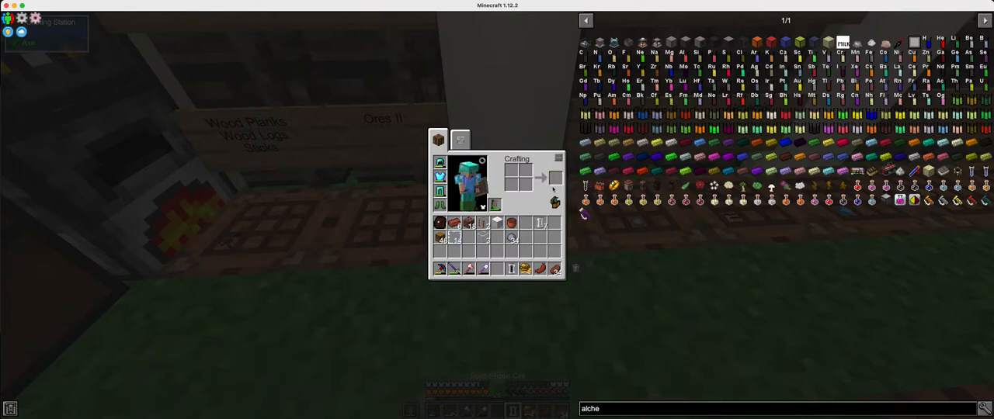
key(Escape)
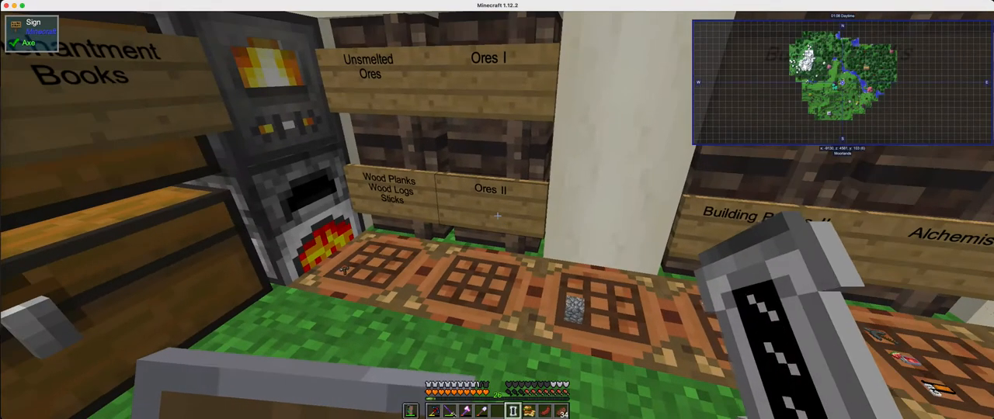
mouse_move(497, 216)
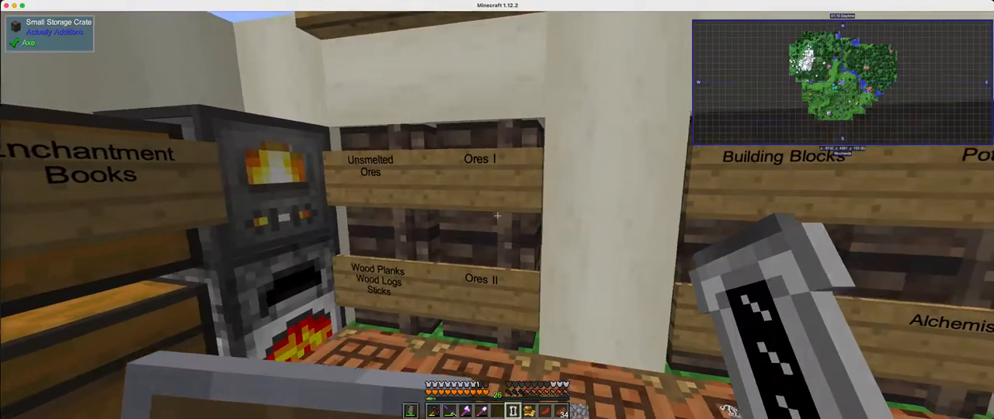
key(e)
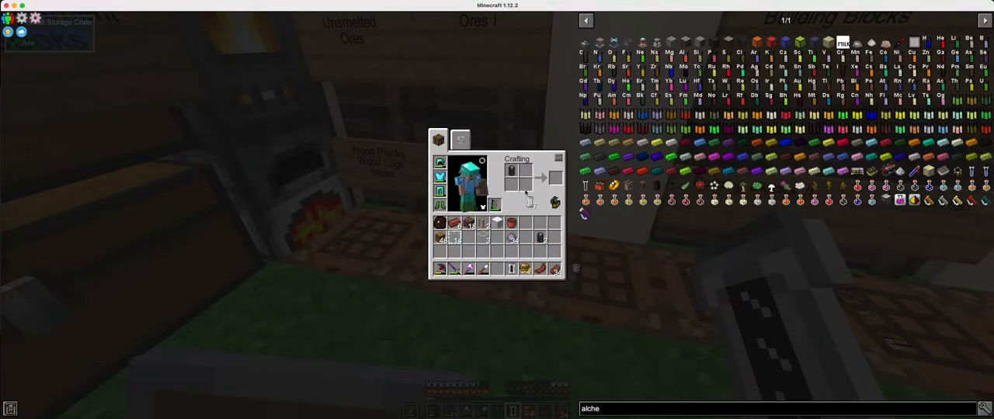
key(Escape)
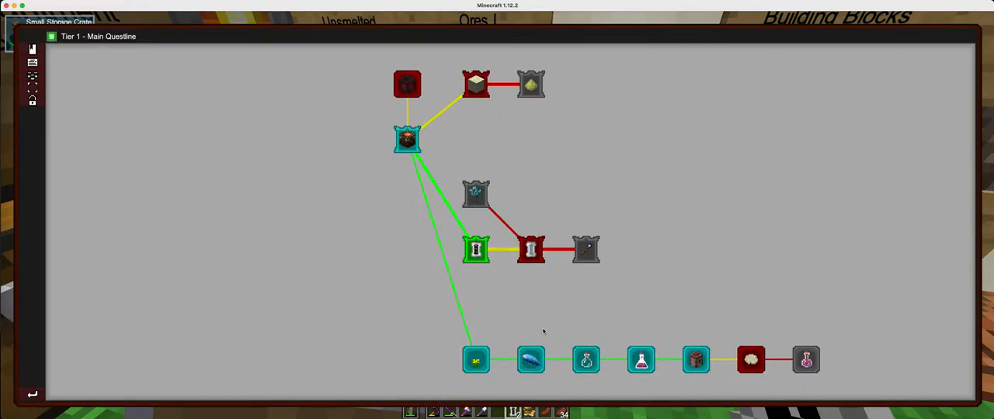
Check the Silicone Cell smelting recipe and collect the smelted cells from the Inferium Furnace
click(530, 250)
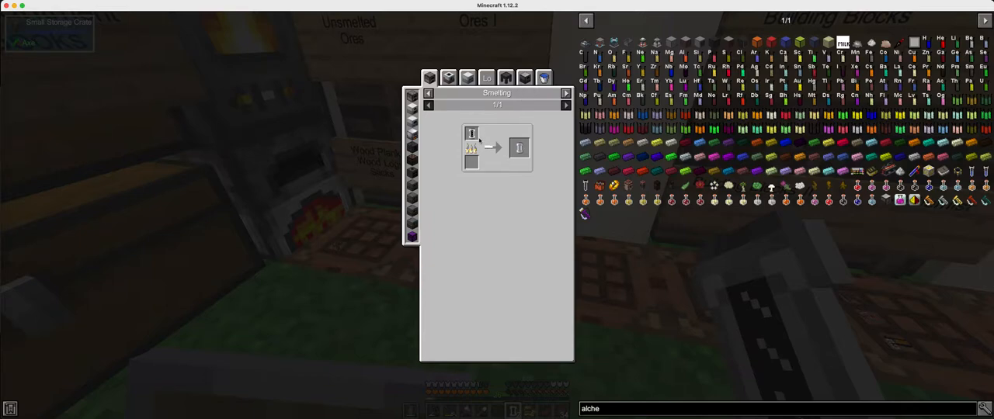
mouse_move(517, 148)
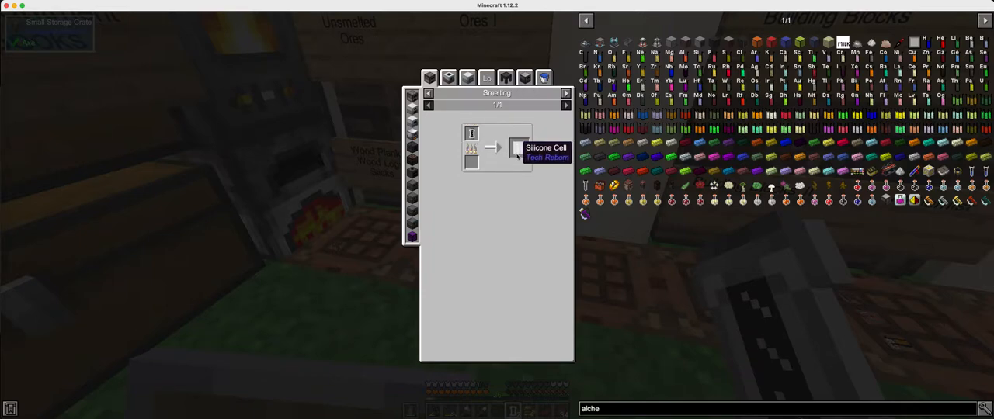
key(Escape)
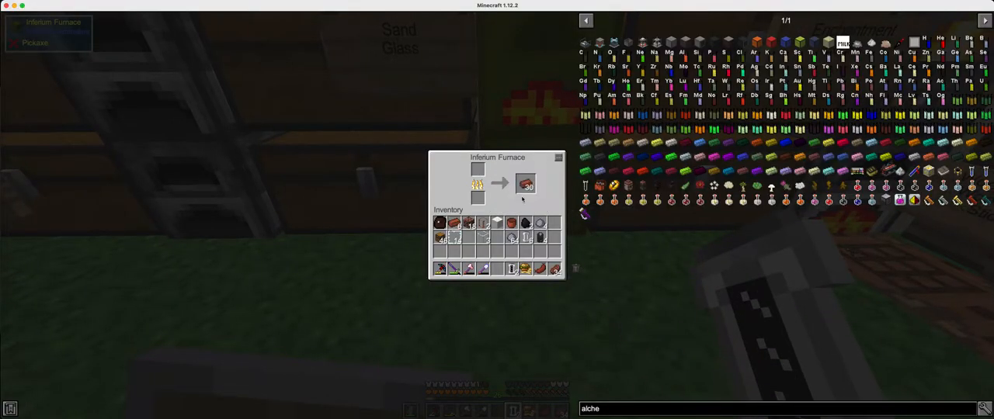
click(525, 184)
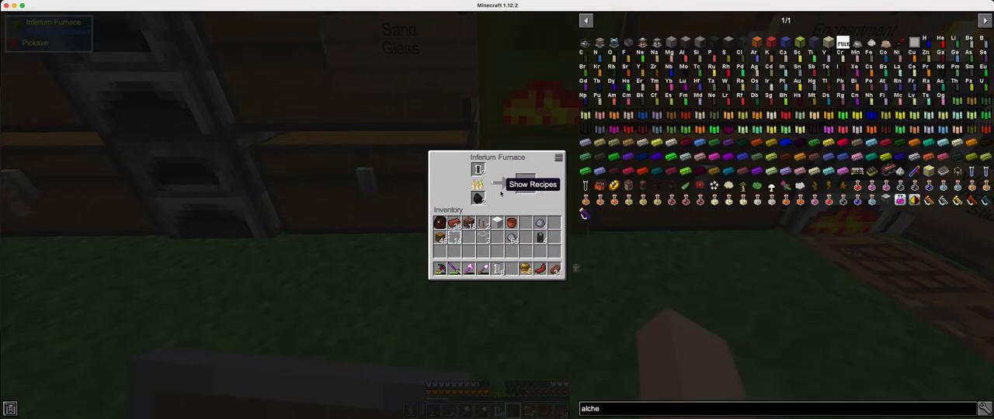
key(Escape)
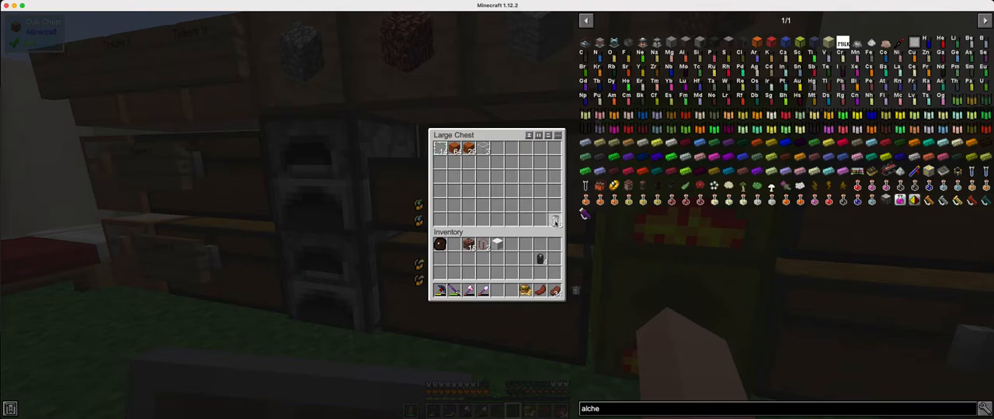
key(Escape)
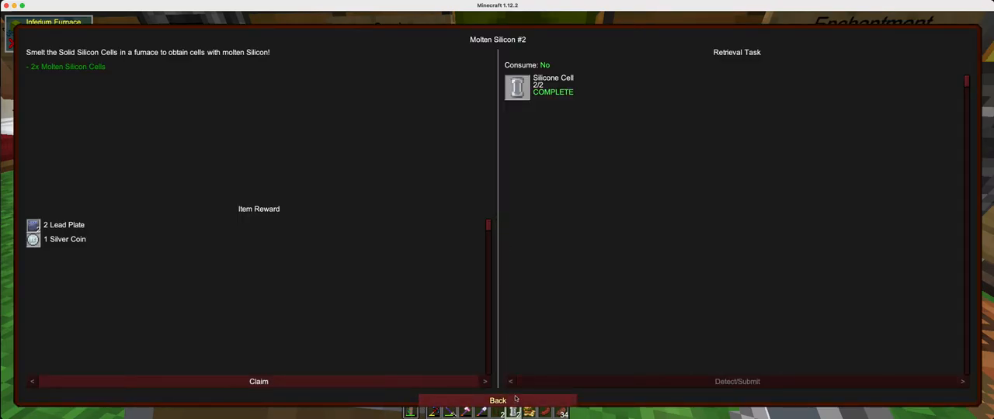
Look up the Artisan's Copper Gemcutter recipe and craft it at the Crafting Station
click(499, 400)
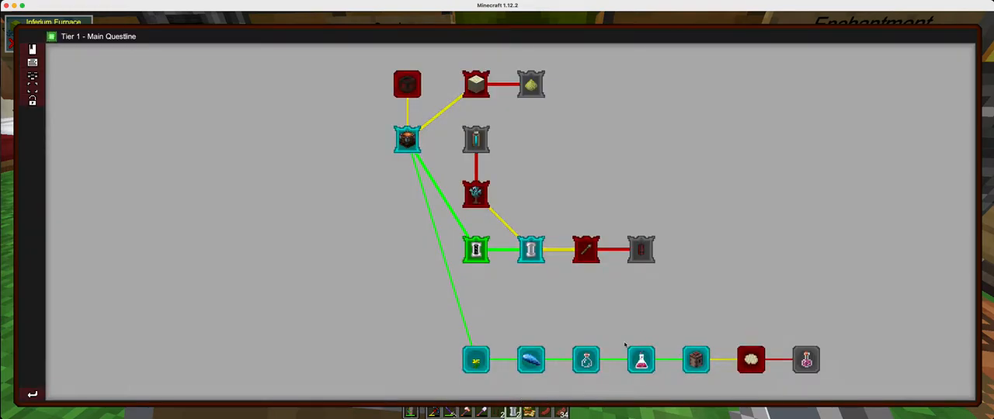
click(586, 249)
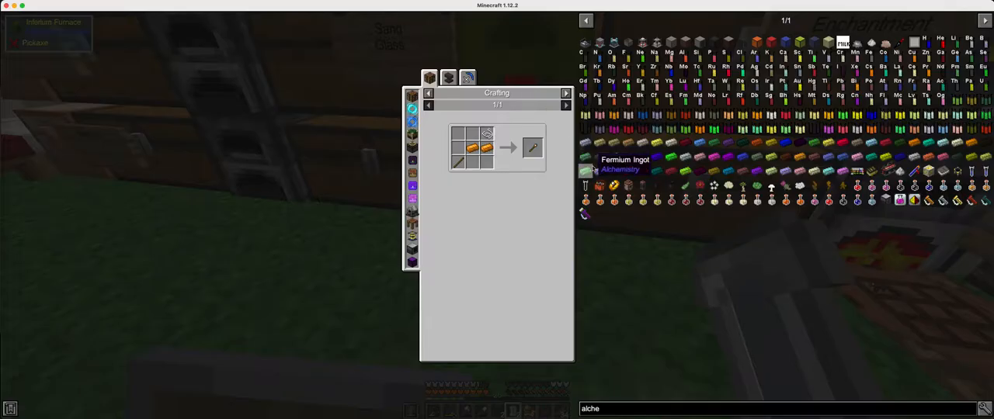
key(Escape)
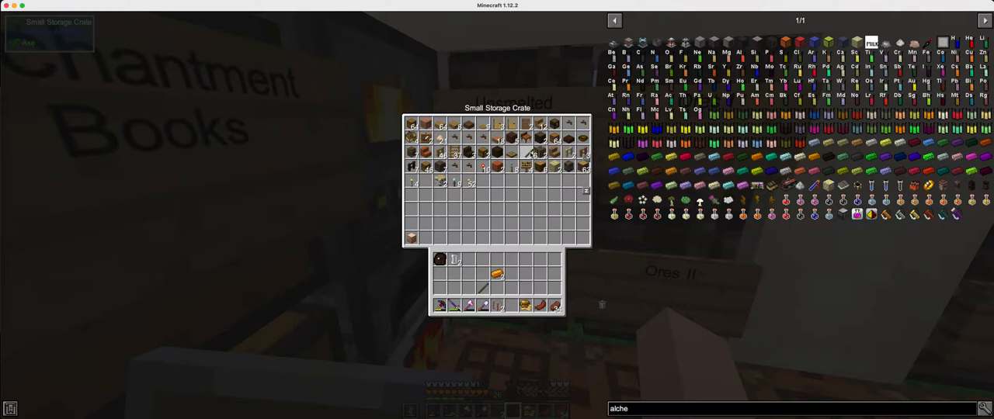
key(Escape)
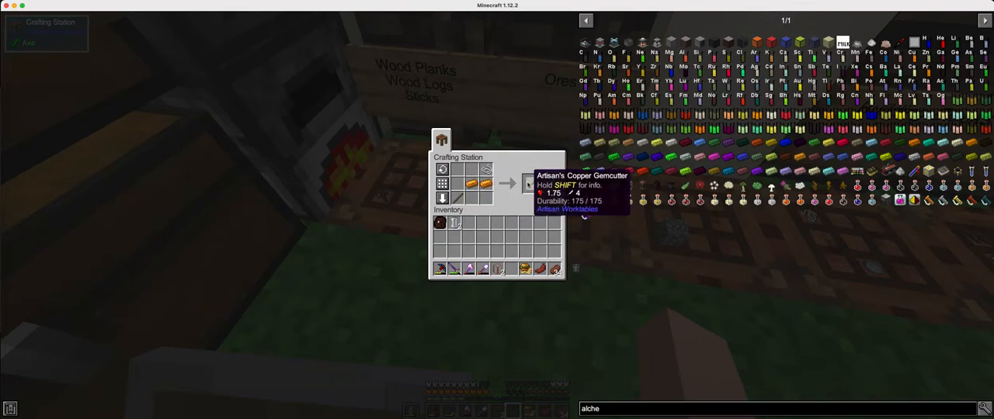
key(Escape)
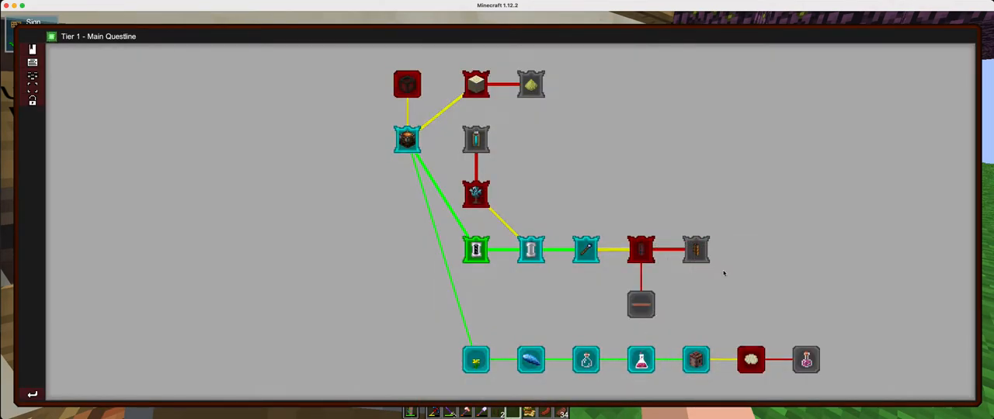
Browse Silicone recipes in the Engineer's Workshop, Fluid Enricher and Carpenter tabs
click(639, 249)
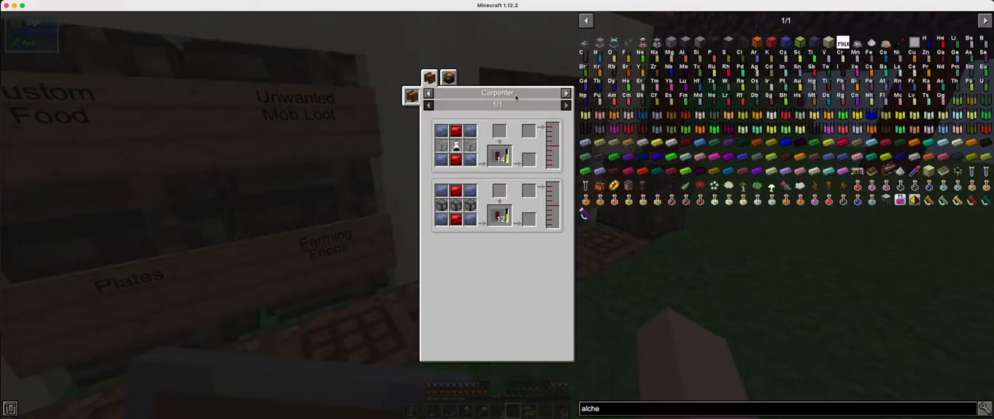
mouse_move(444, 78)
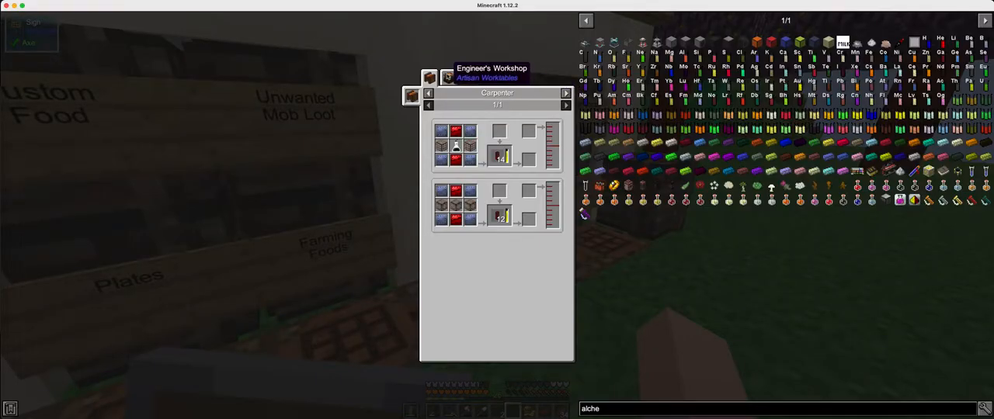
click(444, 78)
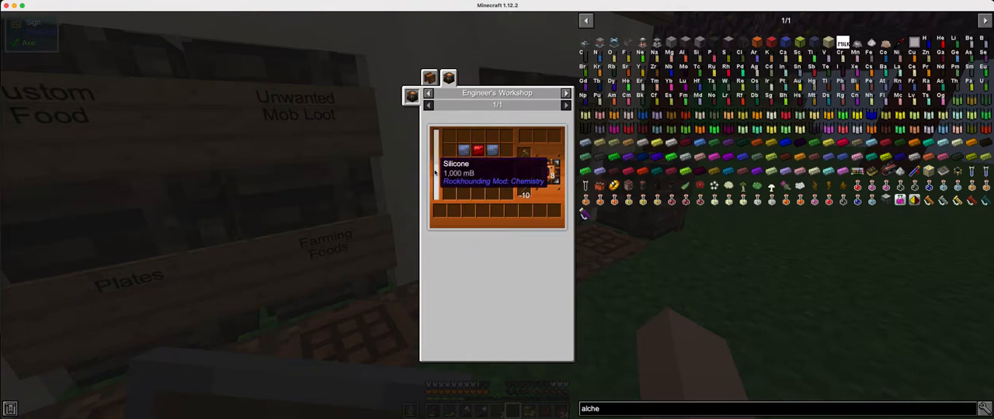
mouse_move(468, 114)
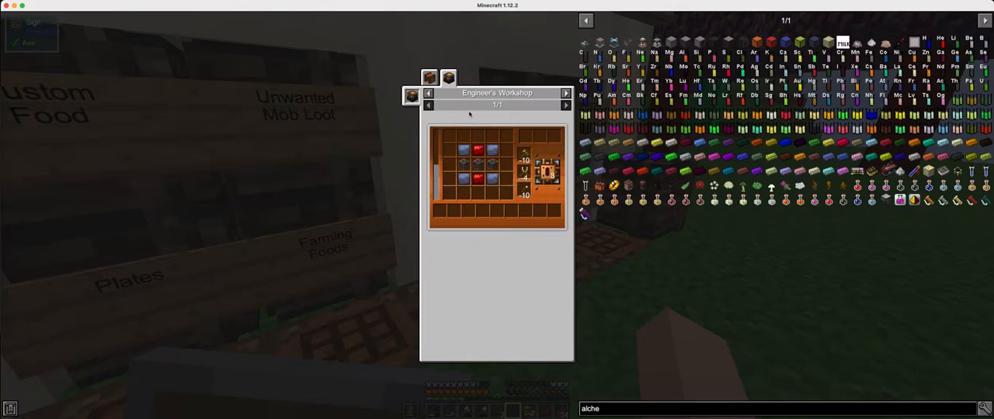
mouse_move(427, 75)
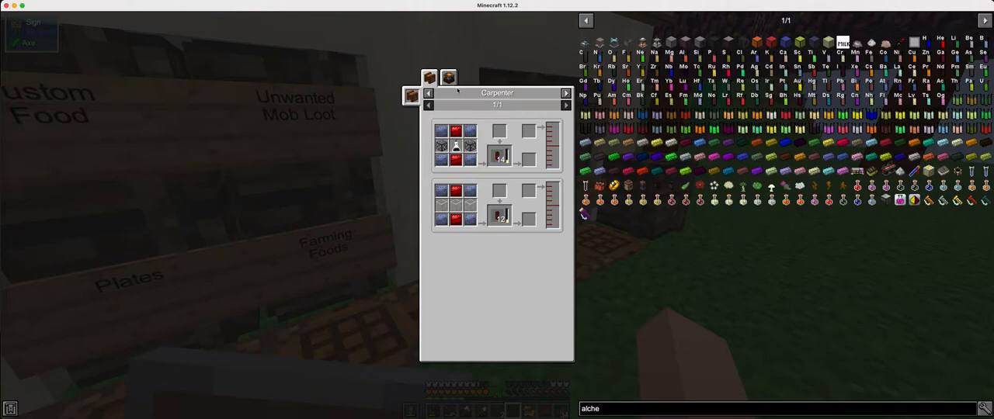
mouse_move(442, 146)
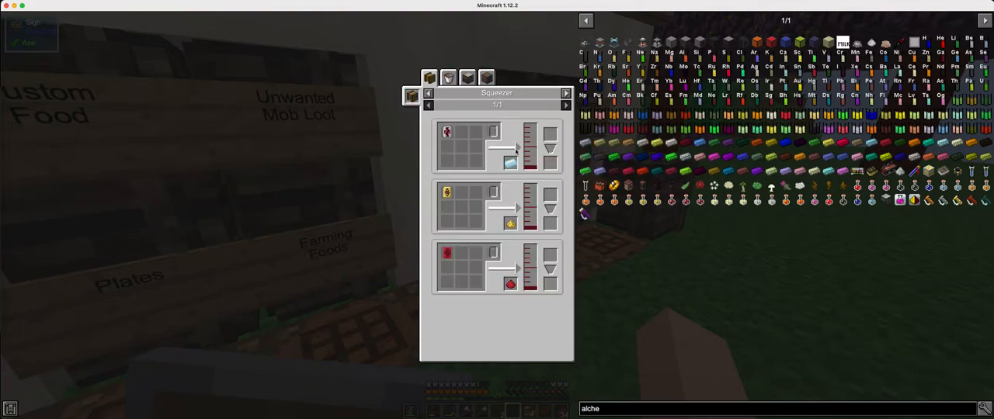
click(485, 75)
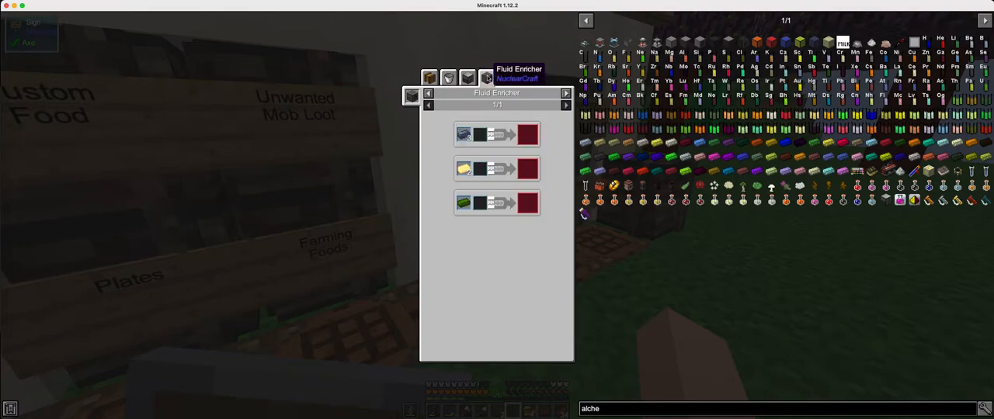
click(447, 78)
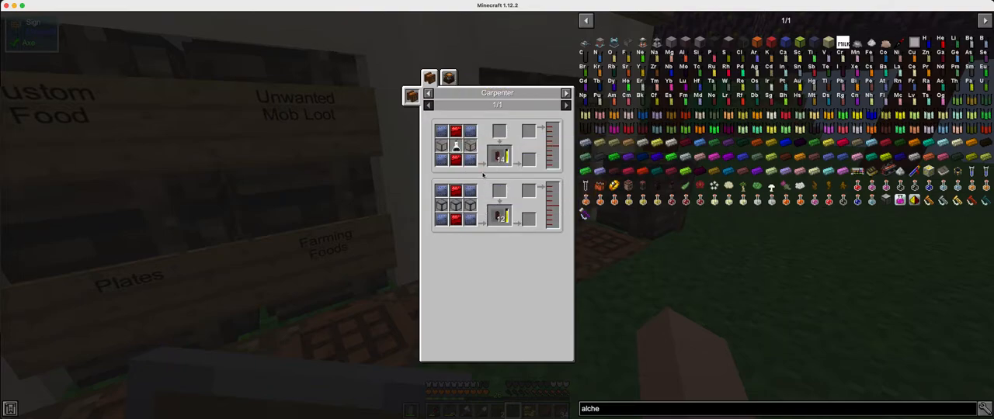
mouse_move(496, 155)
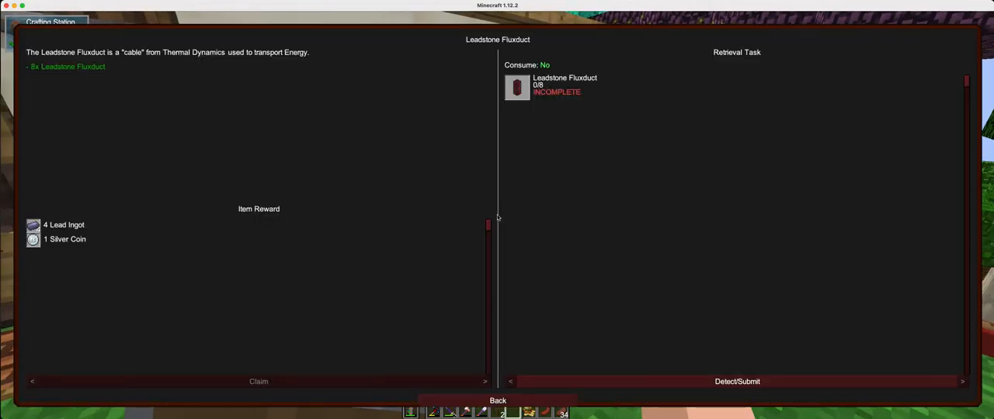
Review the Leadstone Fluxduct quest (0/8) and search the storage and sapling crates
click(494, 399)
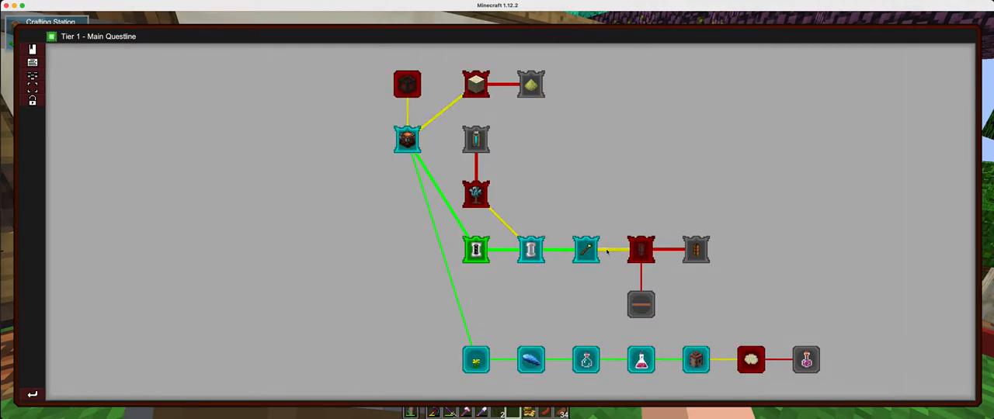
mouse_move(475, 194)
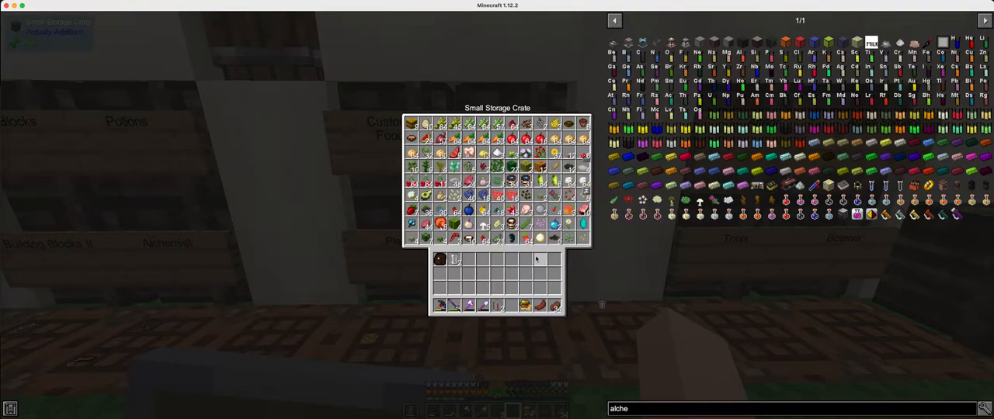
key(Escape)
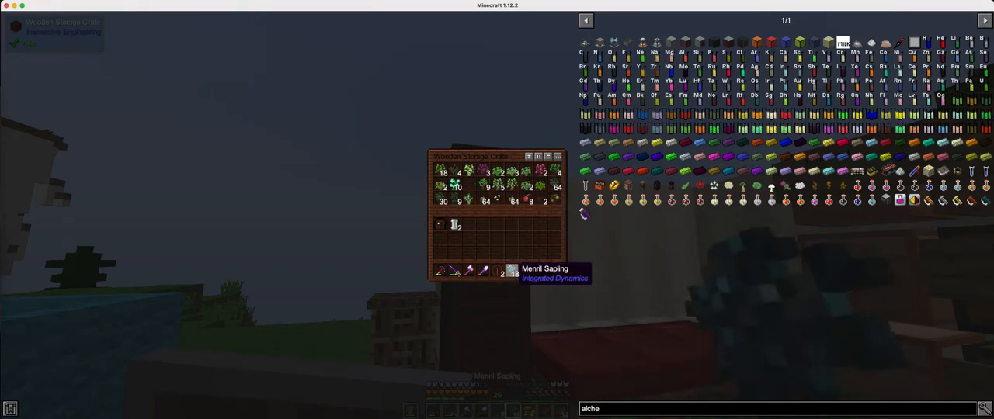
key(Escape)
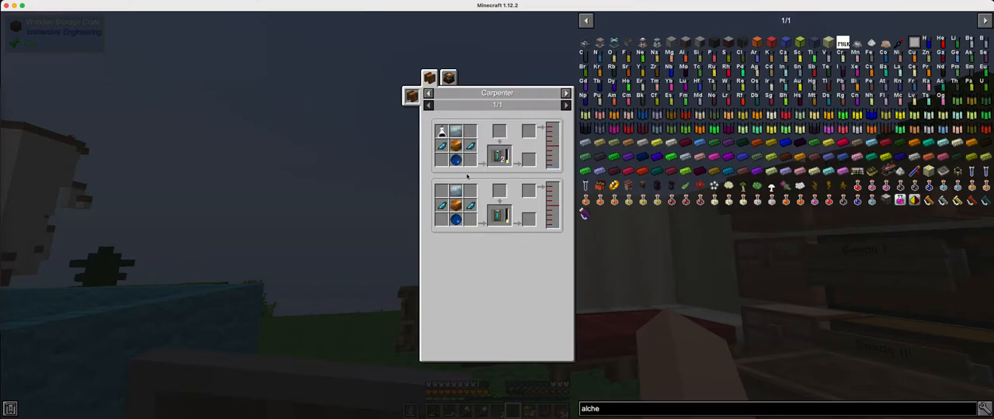
Check Advanced Crafting and Engineer's Workshop recipes, then open the Engineer's Workshop
click(448, 76)
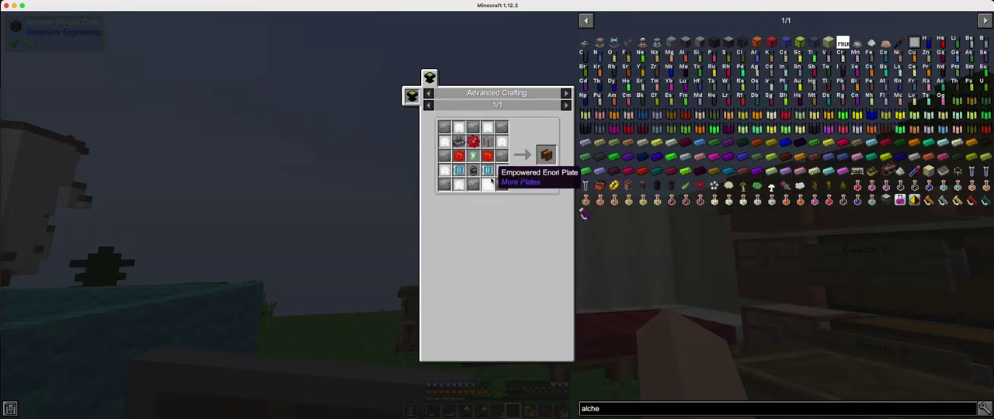
mouse_move(545, 154)
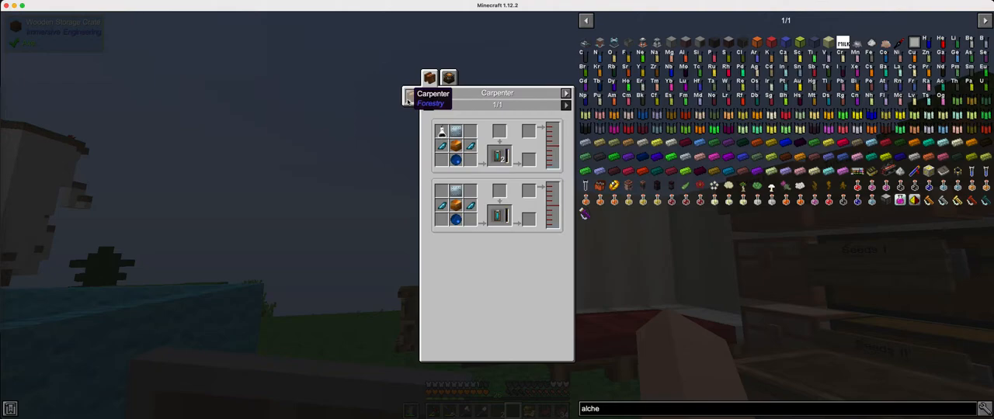
click(444, 77)
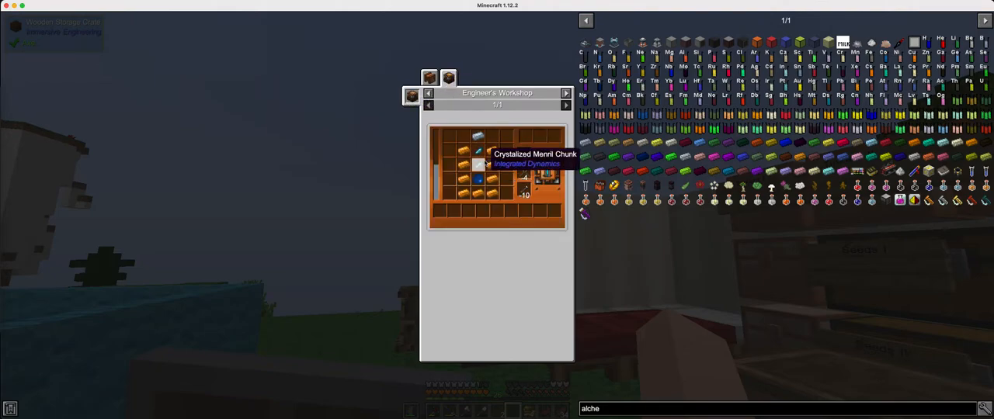
mouse_move(441, 177)
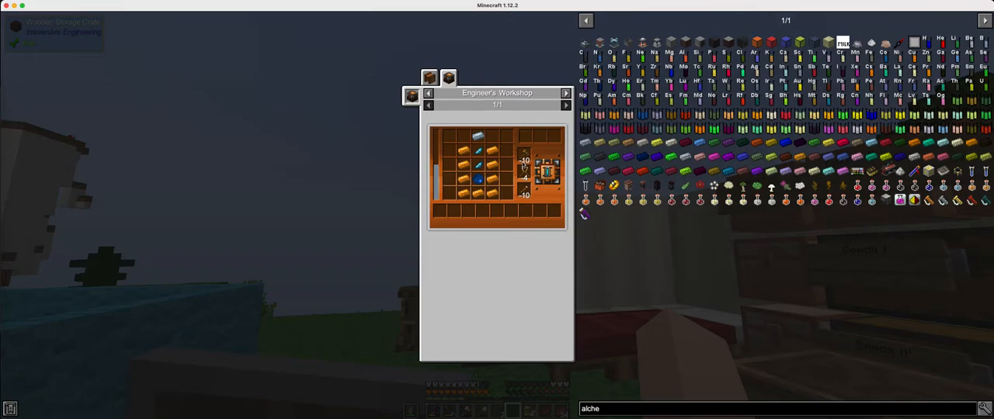
mouse_move(544, 288)
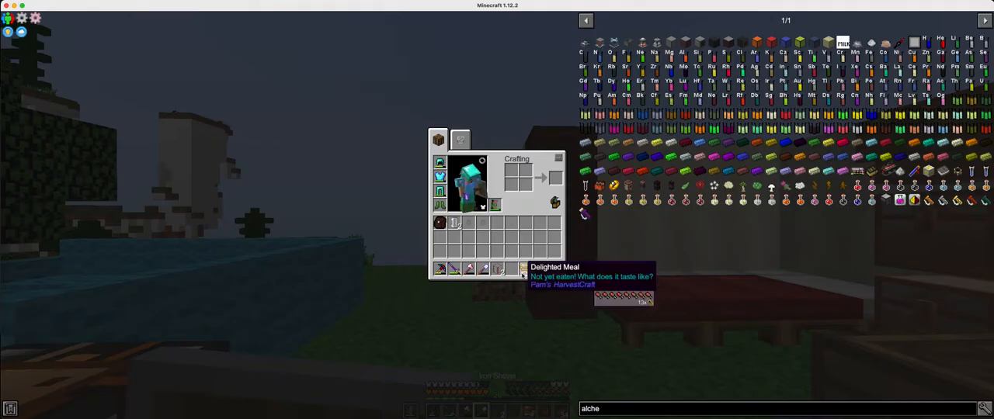
key(Escape)
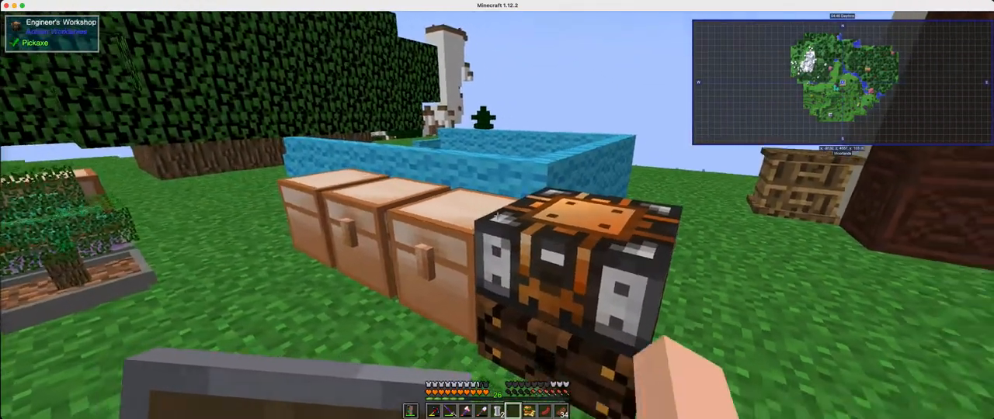
key(e)
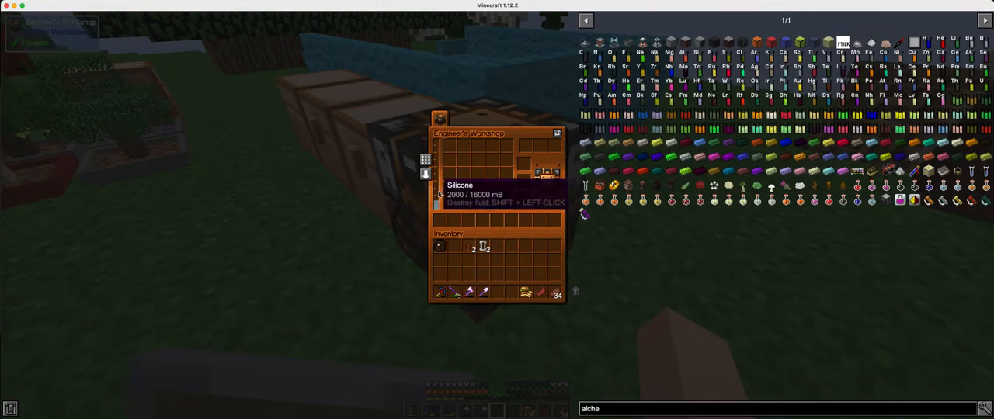
Inspect the workshop's 2000 mB Silicone tank and view Carpenter recipes for another duct ingredient
key(Escape)
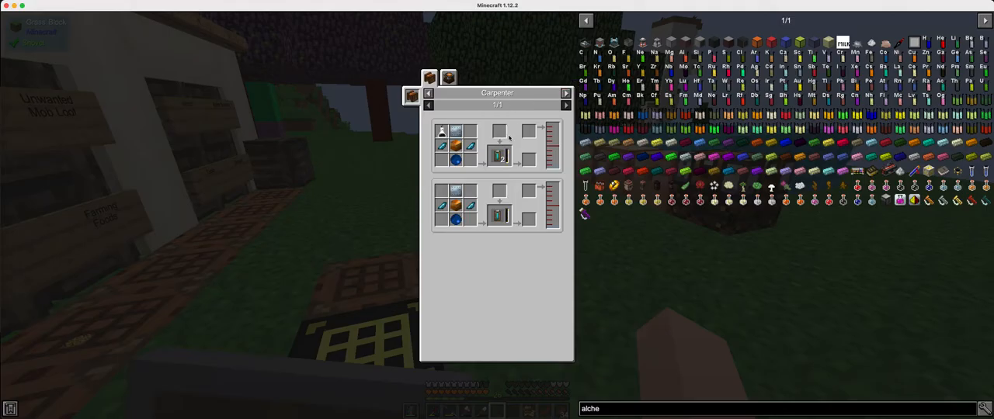
key(escape)
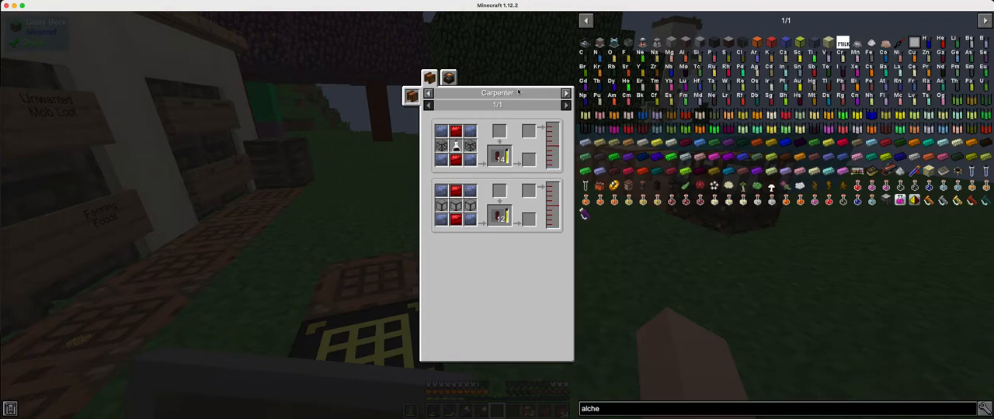
mouse_move(464, 192)
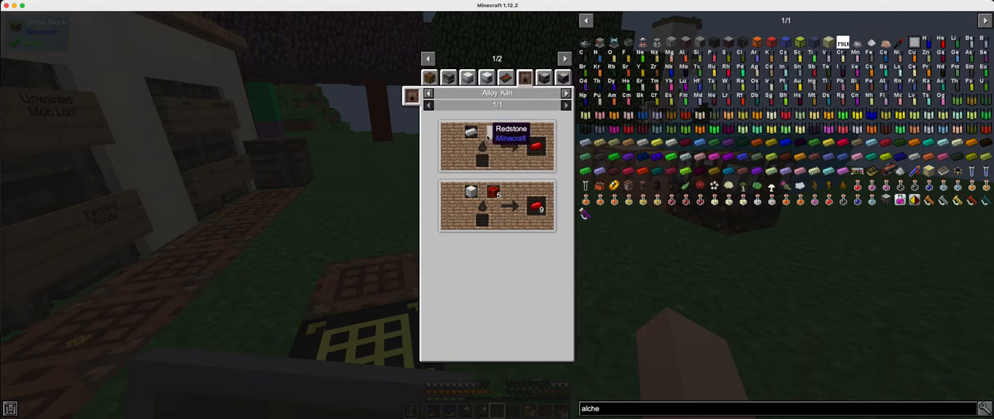
mouse_move(471, 194)
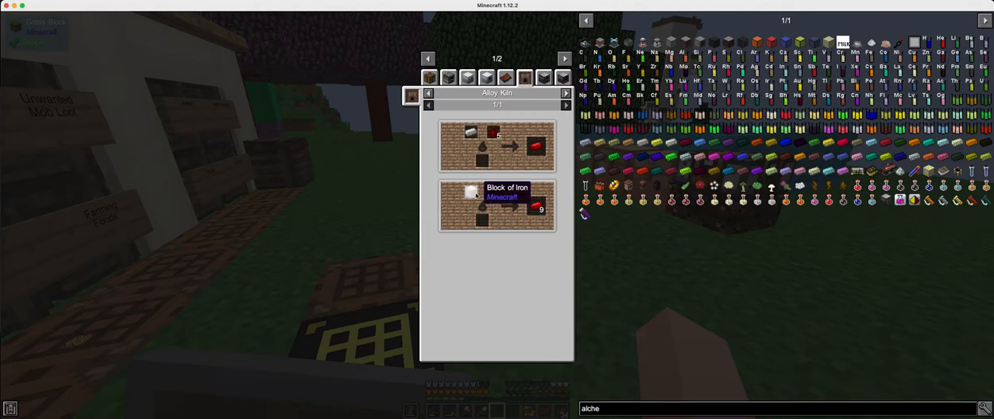
Load the Alloy Kiln with redstone, an iron block and fuel
key(Escape)
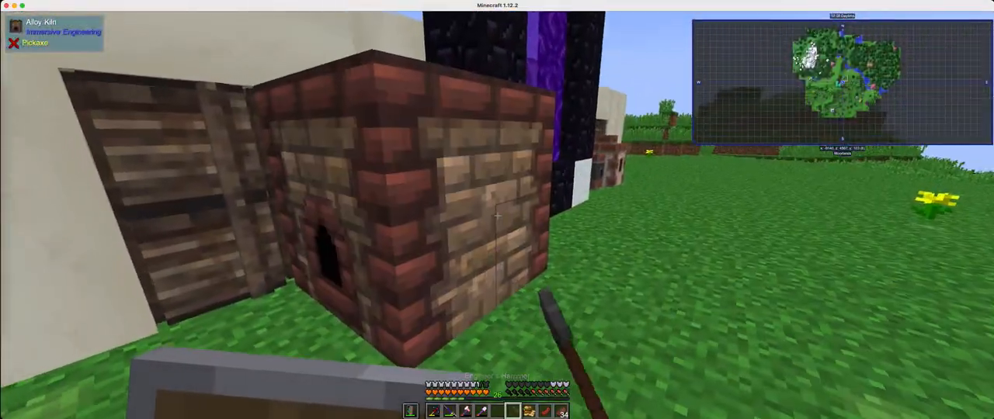
mouse_move(497, 216)
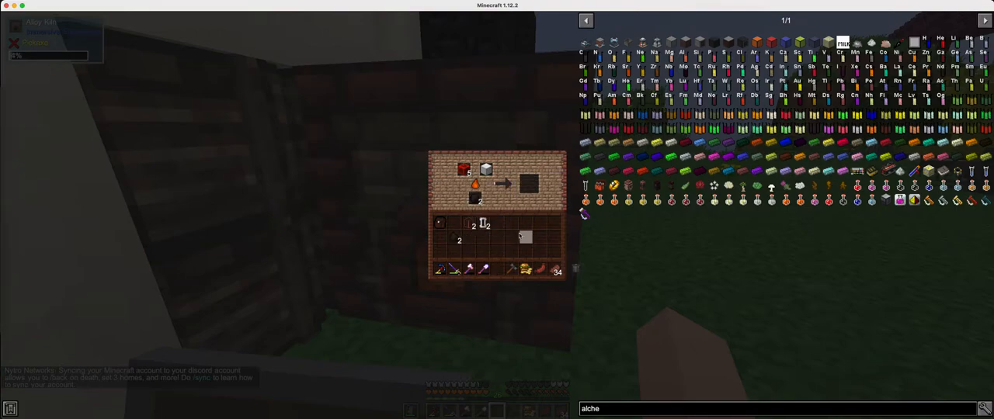
key(Escape)
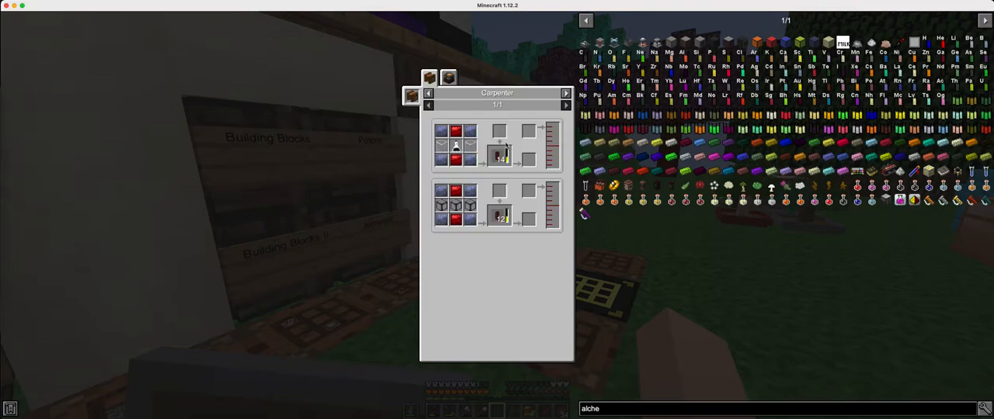
mouse_move(473, 208)
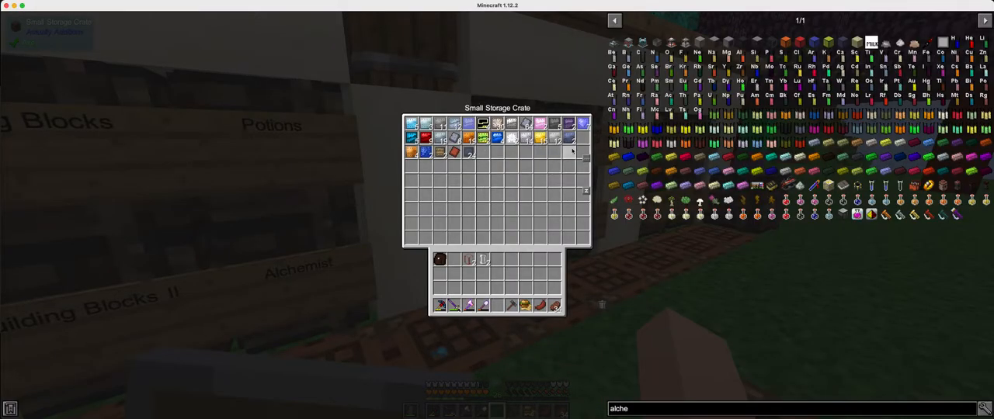
Pull metal ingots from the building-blocks and ores storage crates into the inventory
key(Escape)
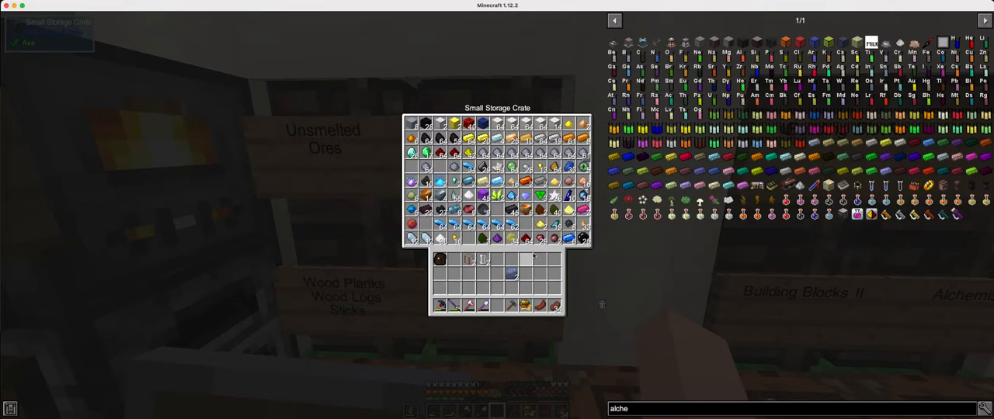
key(Escape)
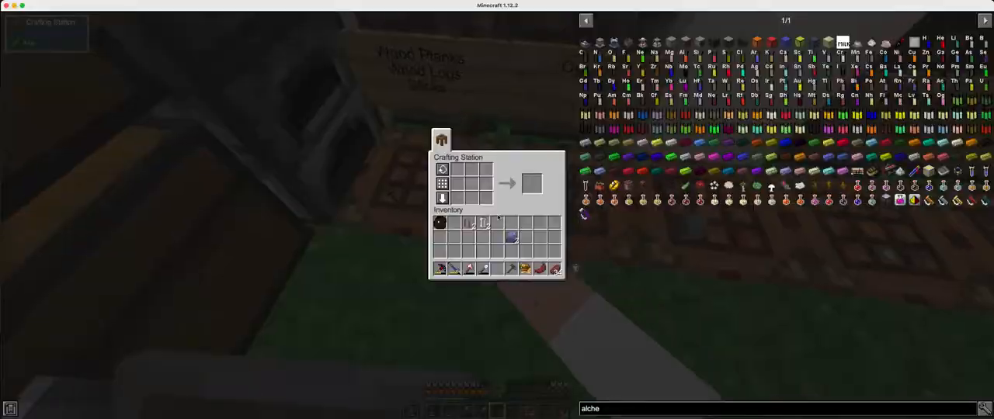
key(Escape)
text(castin)
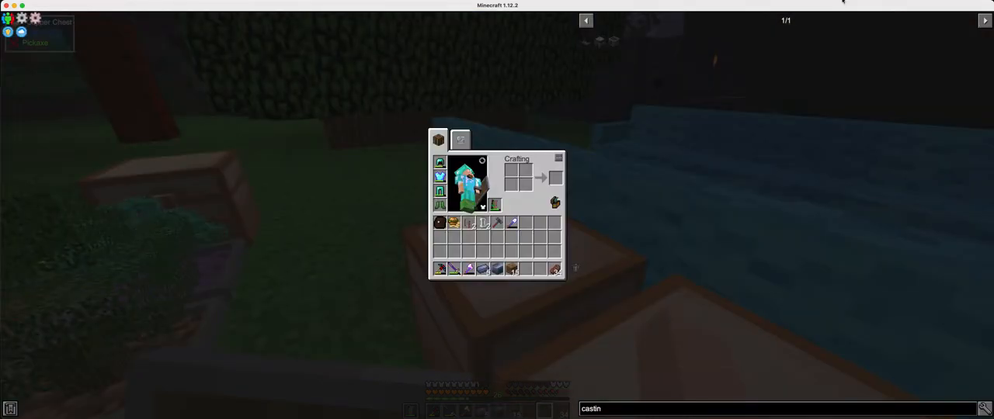
mouse_move(803, 93)
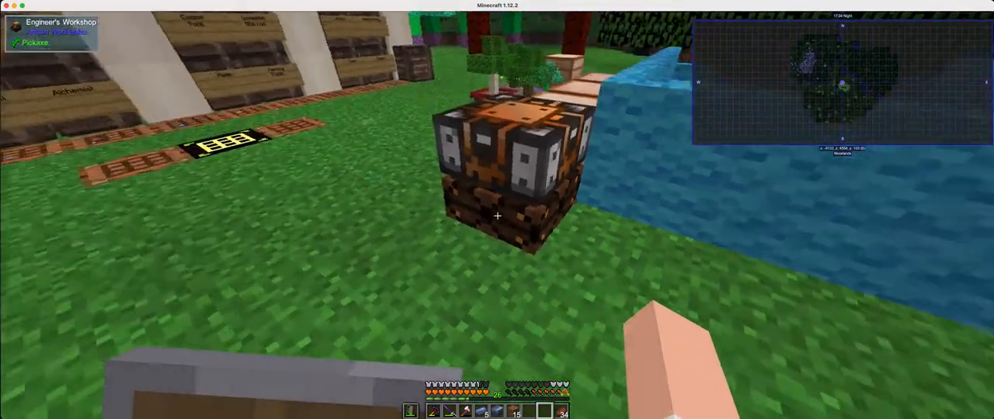
mouse_move(496, 217)
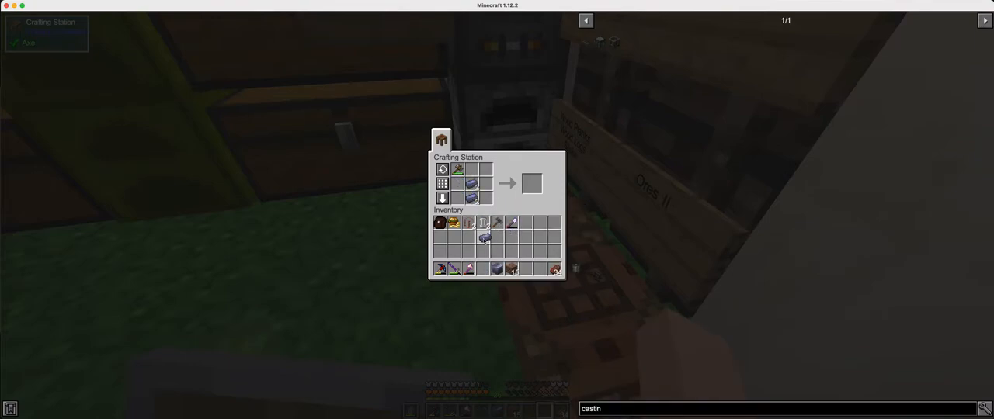
mouse_move(481, 173)
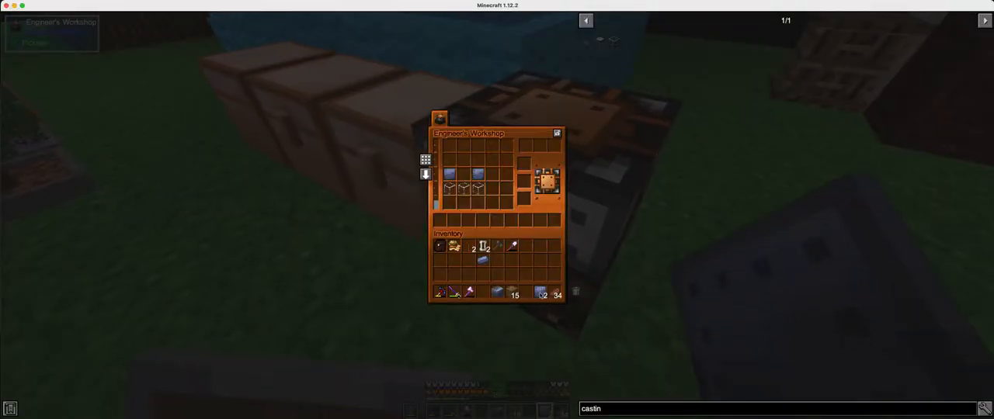
Place the metal plates into the Engineer's Workshop grid and close it
key(Escape)
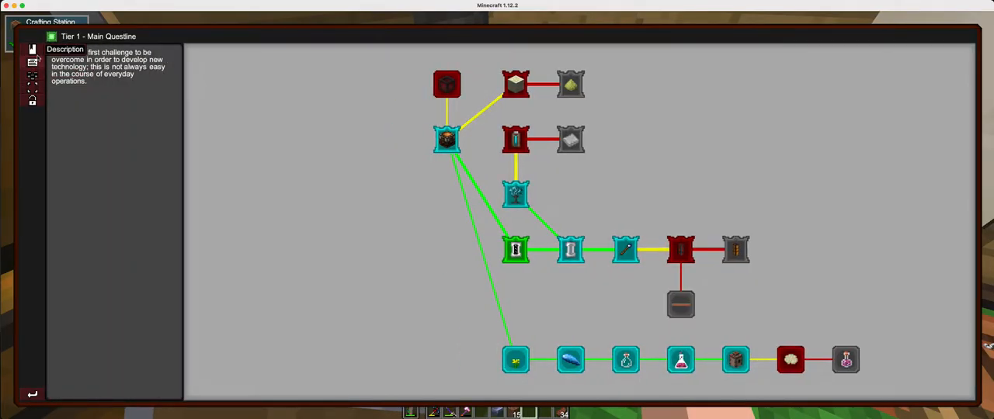
Open the quest book's chapter list and pick a chapter to view
click(30, 61)
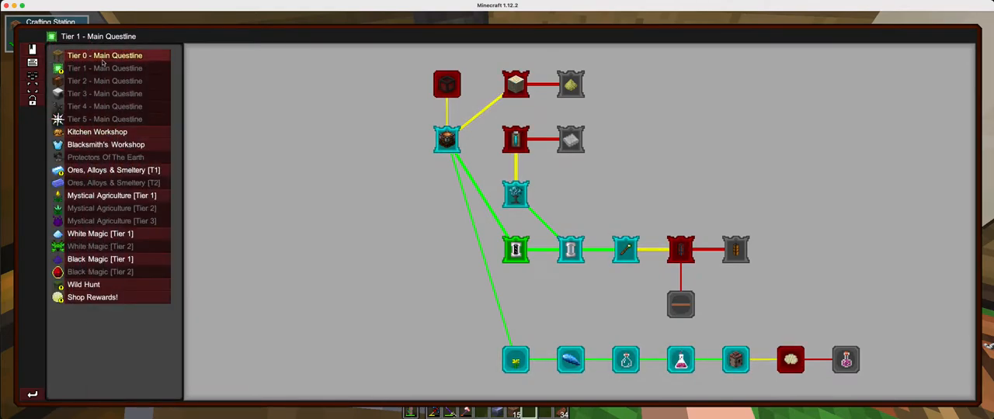
click(91, 55)
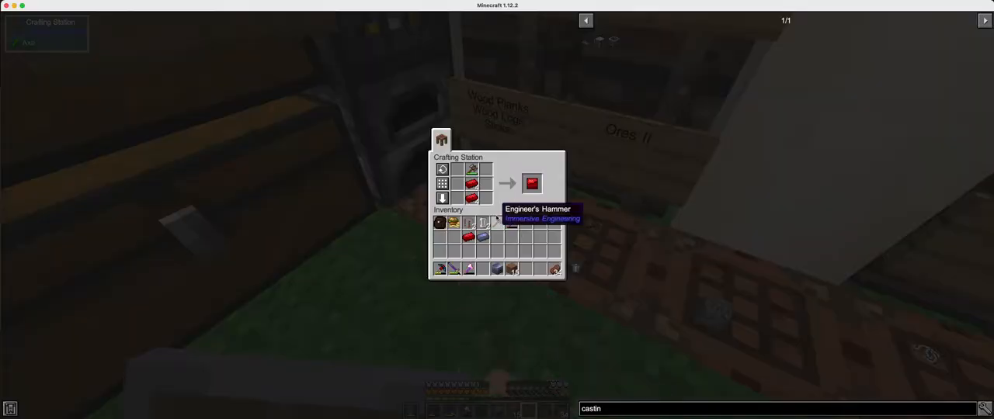
Take the hammered red plate and close the Crafting Station
click(529, 183)
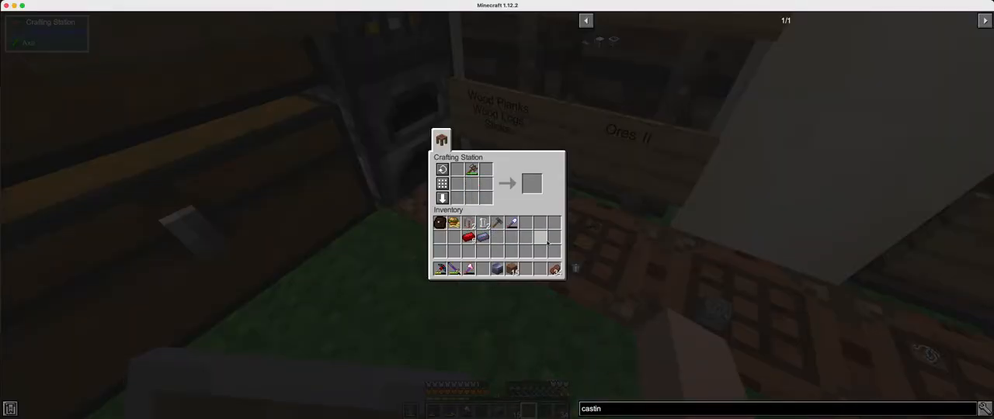
key(escape)
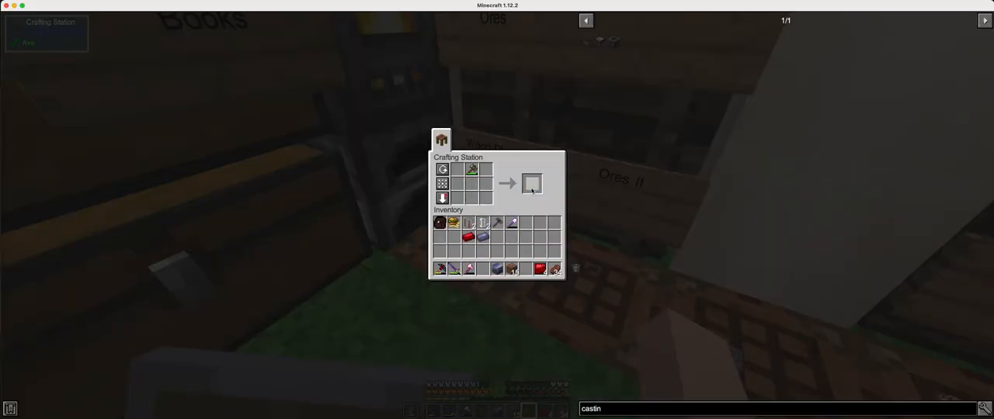
key(escape)
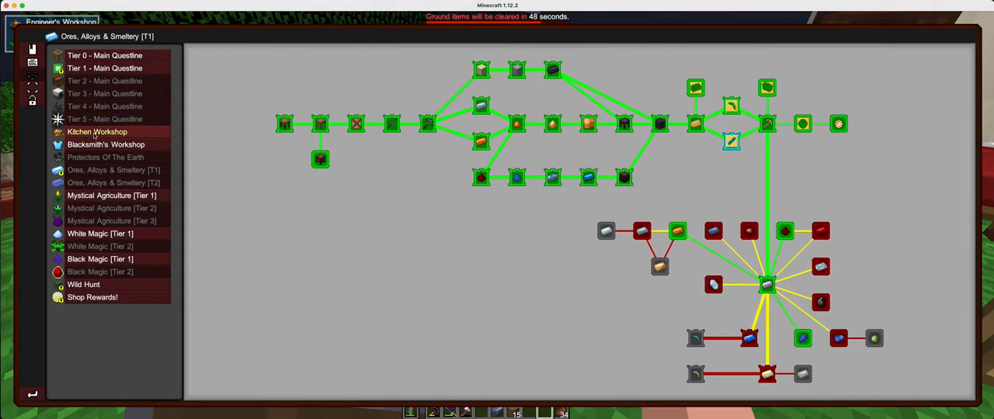
Glance at the Blacksmith's Workshop quest chapter, then leave the quest book
click(106, 145)
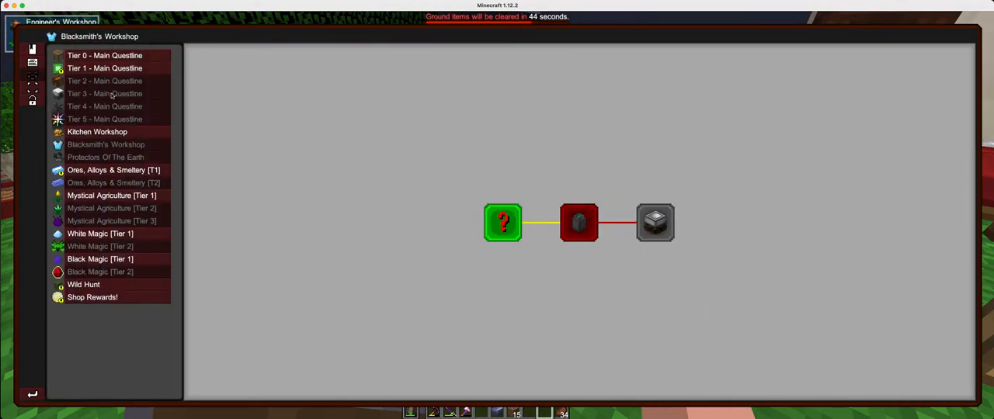
click(578, 223)
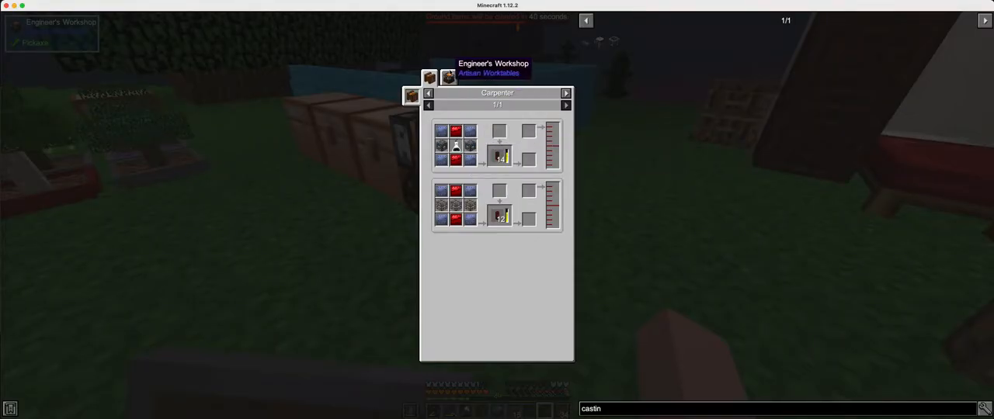
Study the duct's Engineer's Workshop recipe and required tools in JEI, then open the tool crate
click(441, 79)
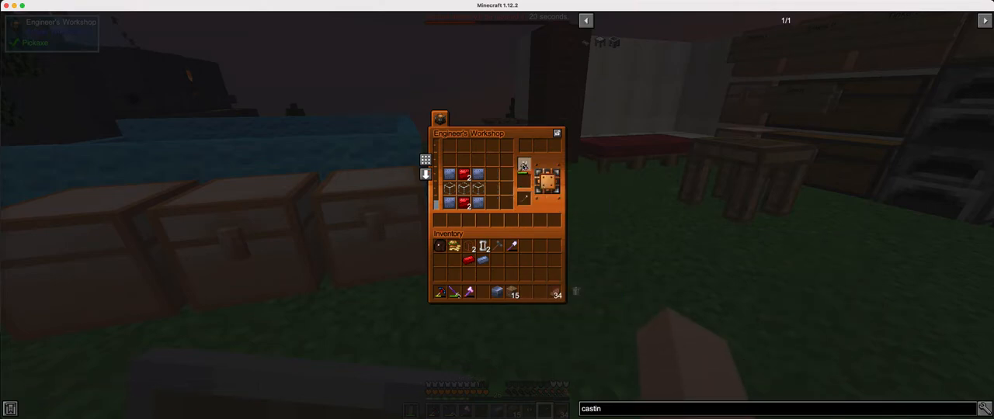
mouse_move(521, 186)
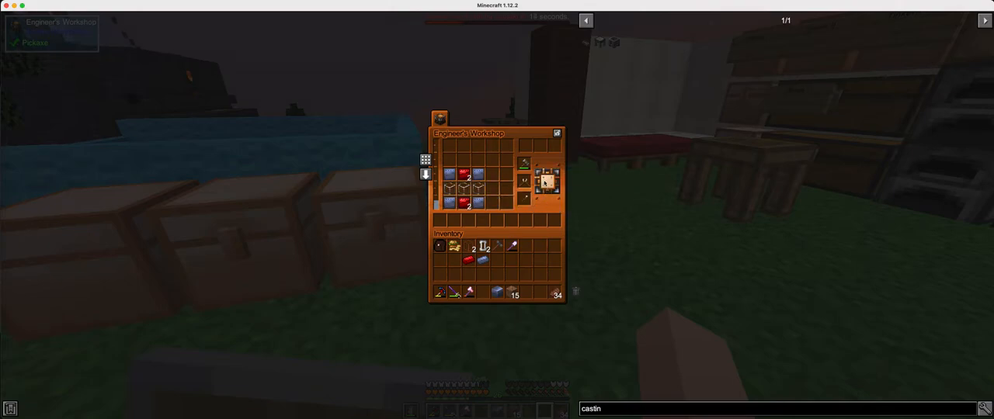
mouse_move(457, 172)
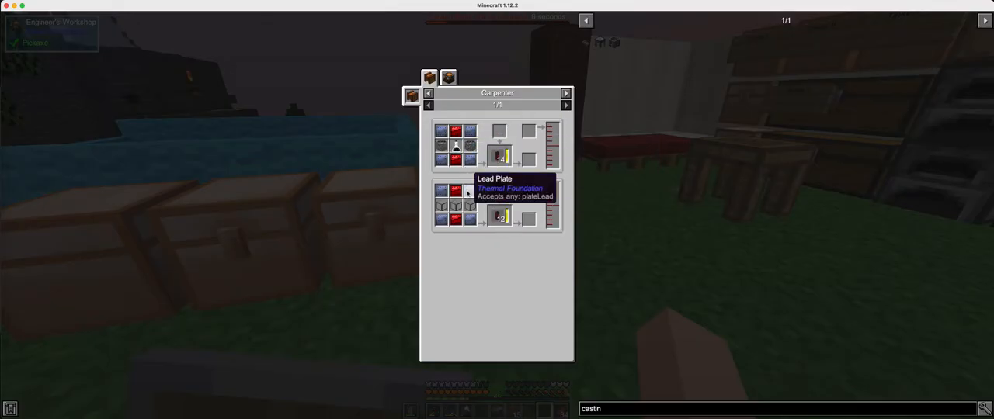
click(446, 76)
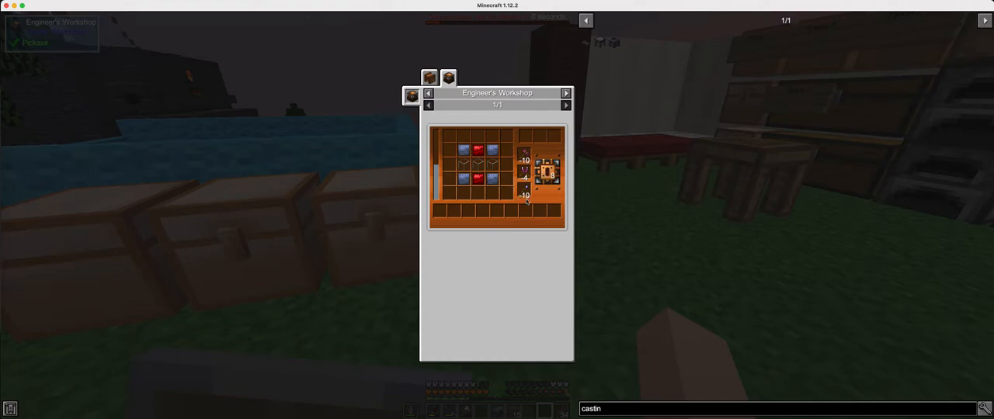
mouse_move(526, 172)
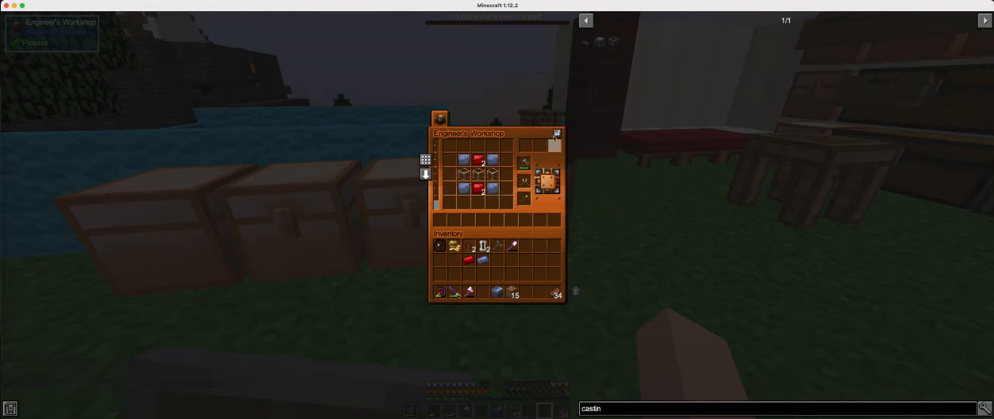
mouse_move(424, 163)
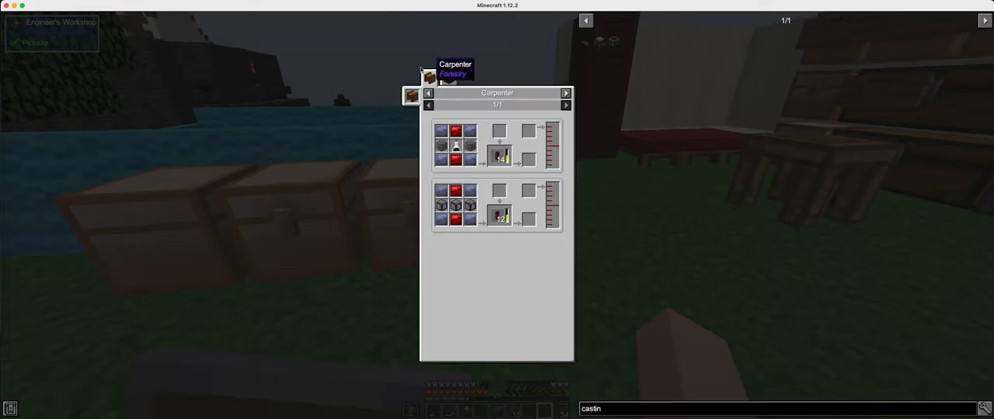
click(447, 78)
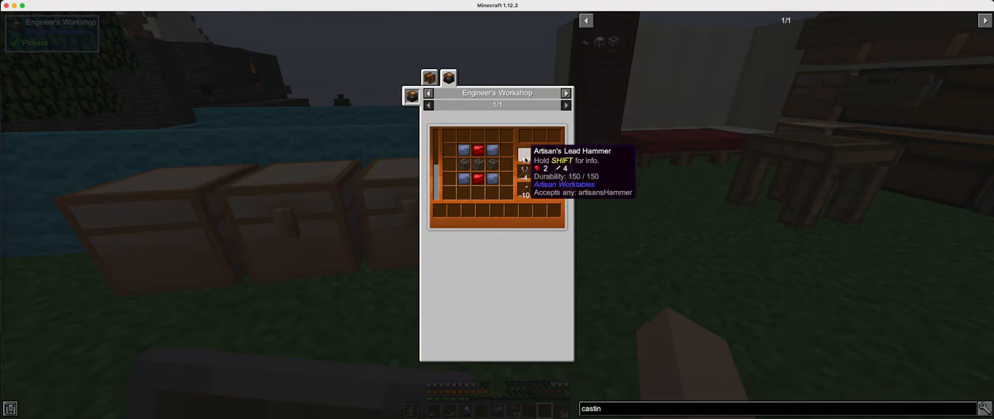
key(shift)
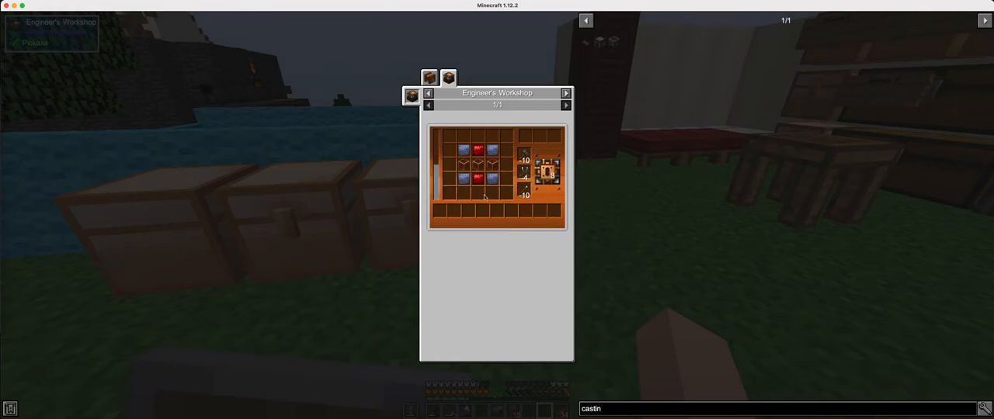
mouse_move(477, 171)
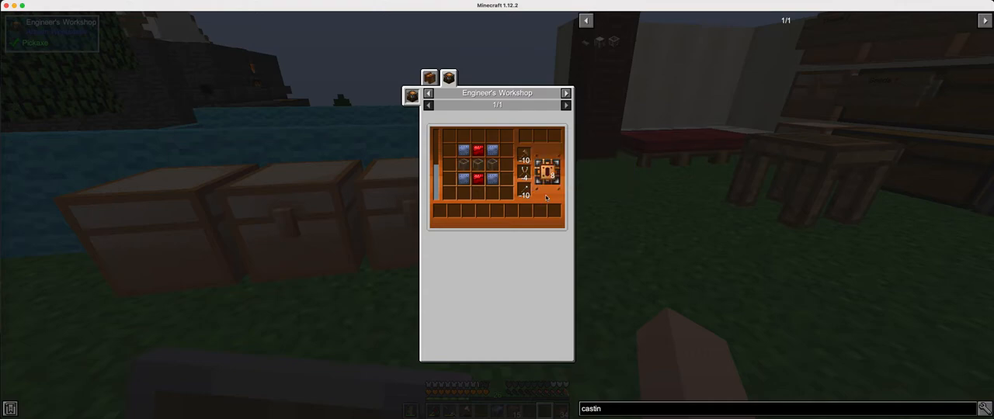
mouse_move(541, 172)
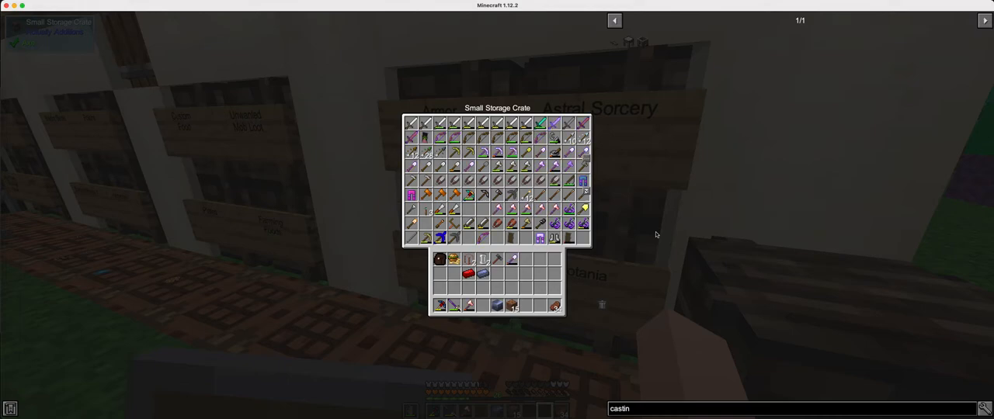
Close the tool crate and recheck the recipe, identifying Artisan's Invar Pliers as required
key(Escape)
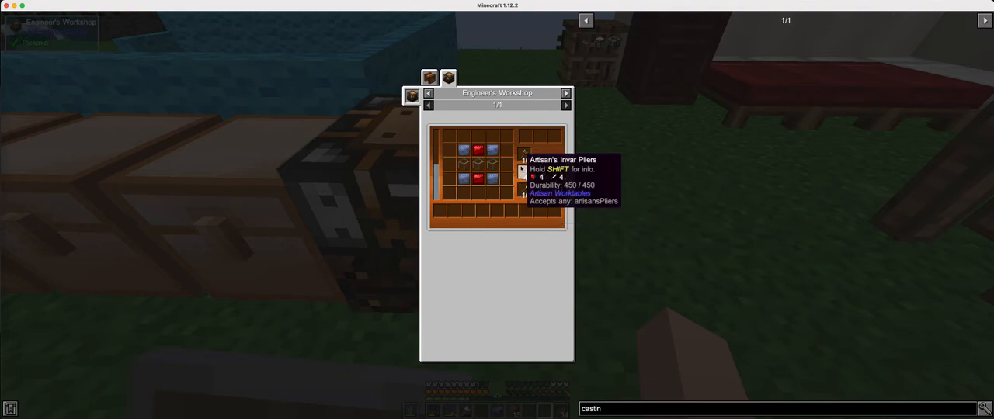
Compare the duct's Carpenter recipe, then open the ore and ingot crate
click(462, 78)
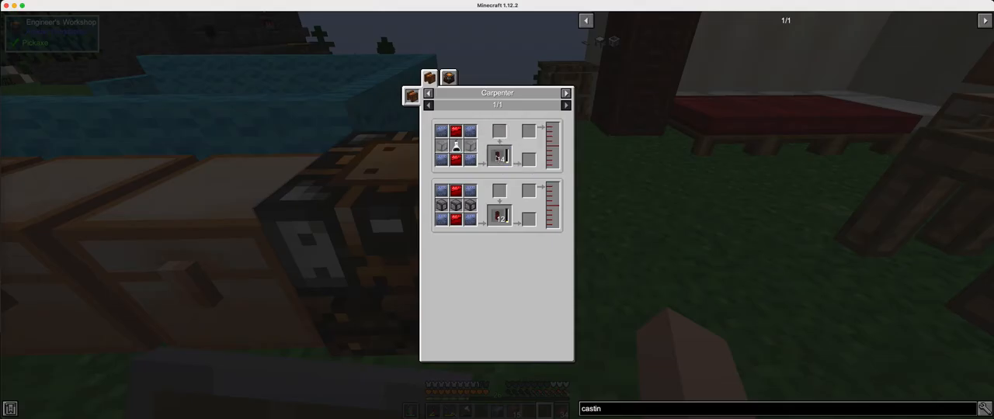
click(446, 76)
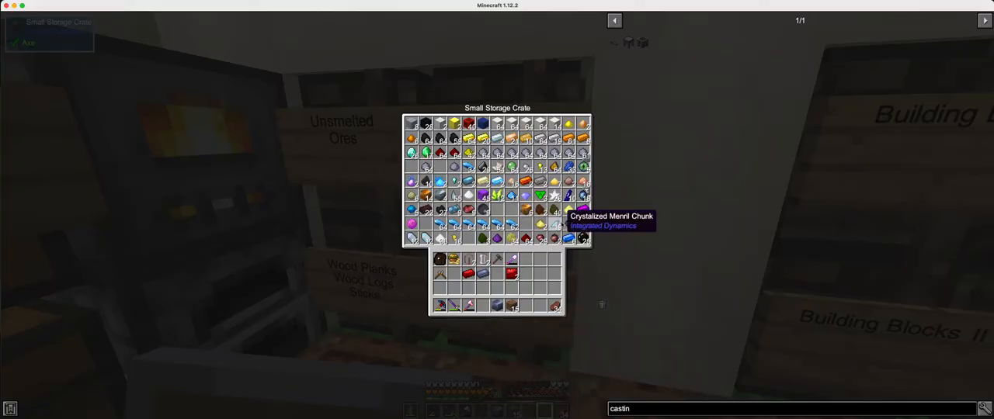
Gather items from the ore and wood crates, then submit the Leadstone Fluxduct quest to 8/8
key(Escape)
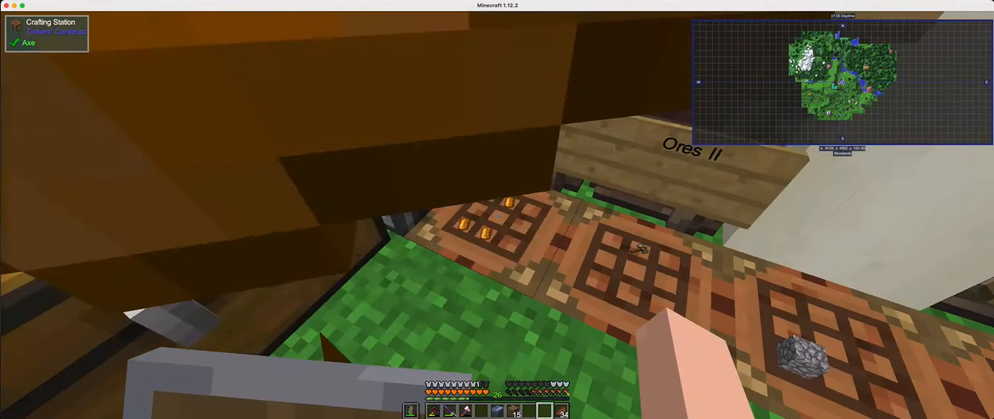
mouse_move(497, 214)
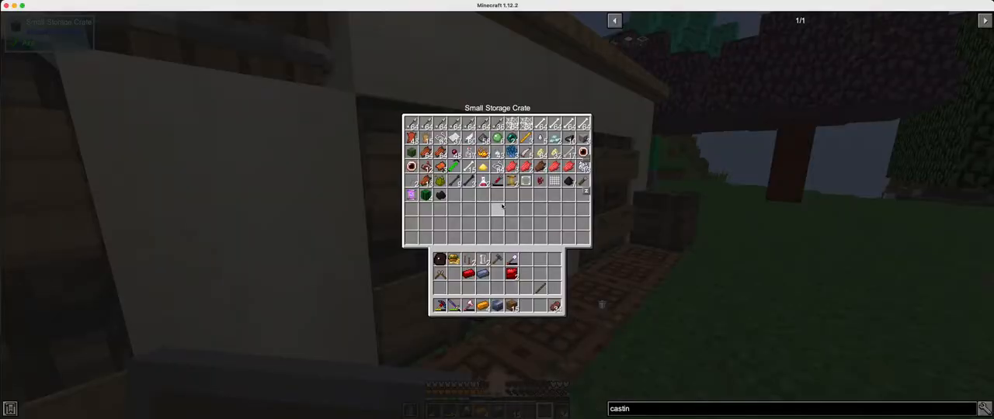
mouse_move(418, 140)
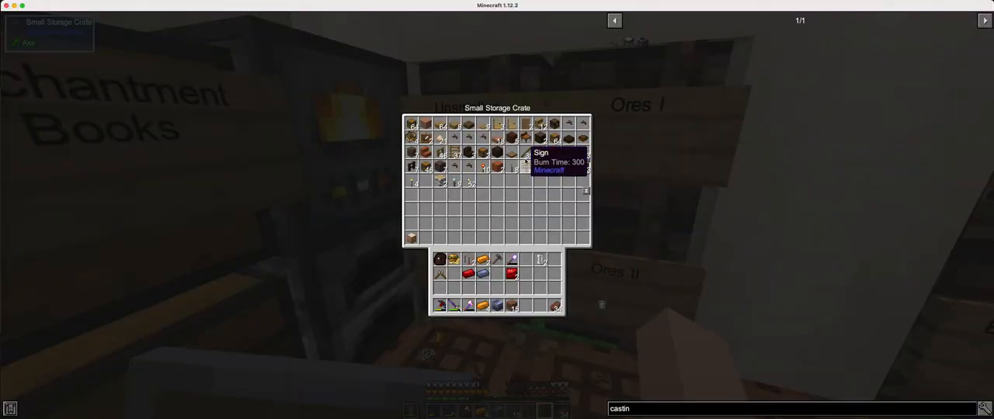
key(Escape)
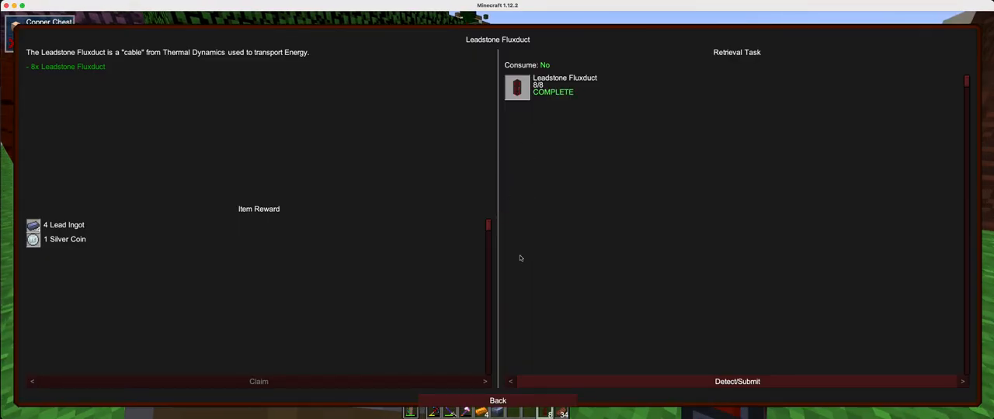
click(497, 401)
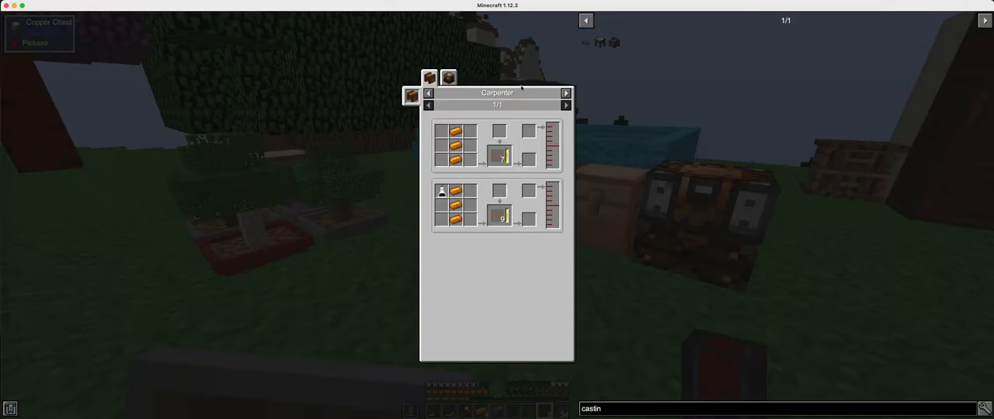
Show the Engineer's Workshop version of the orange-ingot recipe in JEI
click(446, 79)
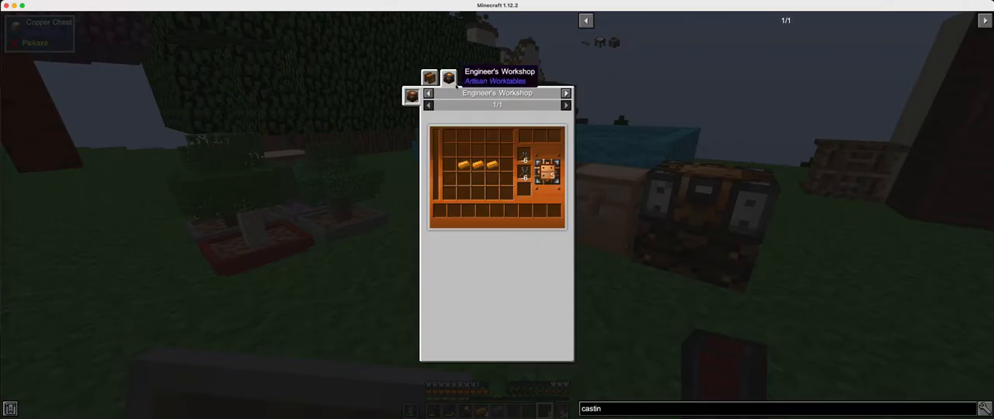
mouse_move(488, 165)
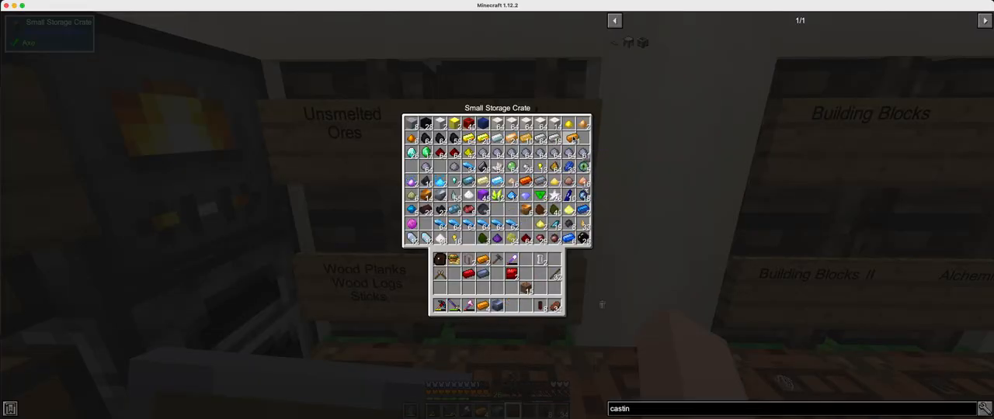
Close the ore crate and place two orange ingots in the Engineer's Workshop grid
key(Escape)
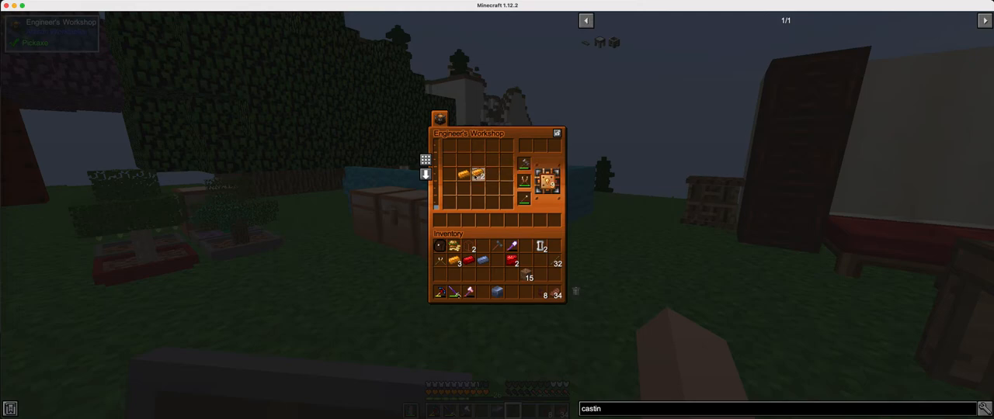
mouse_move(475, 165)
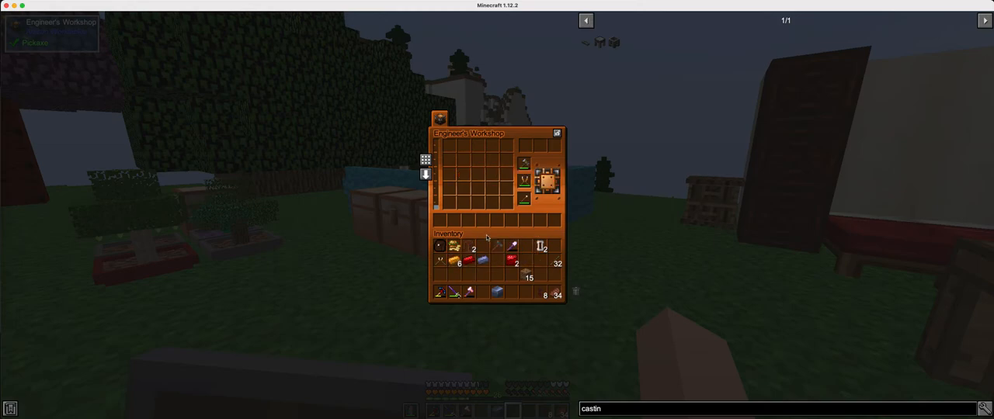
mouse_move(452, 264)
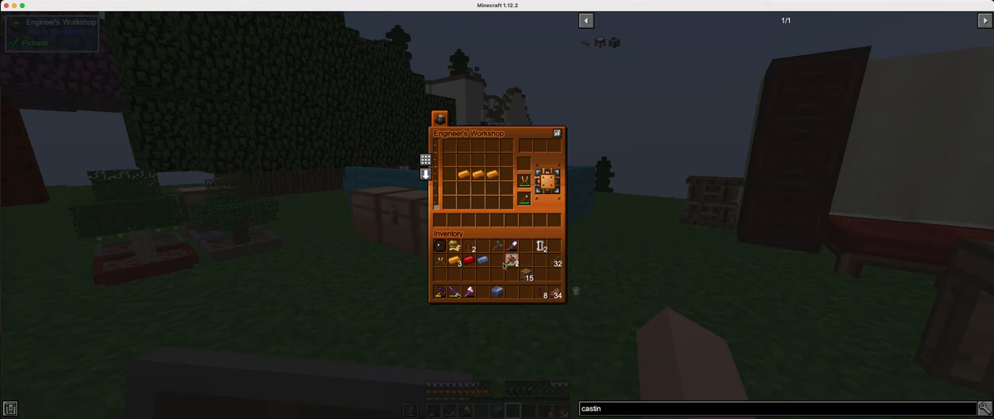
mouse_move(523, 200)
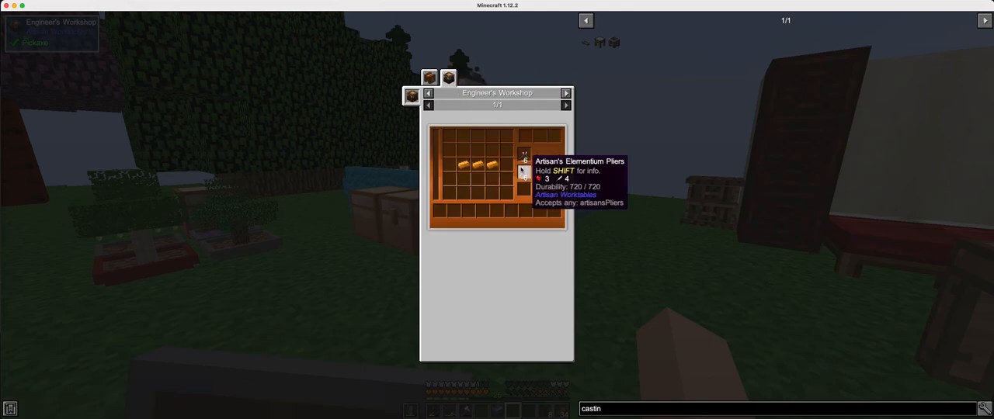
mouse_move(523, 159)
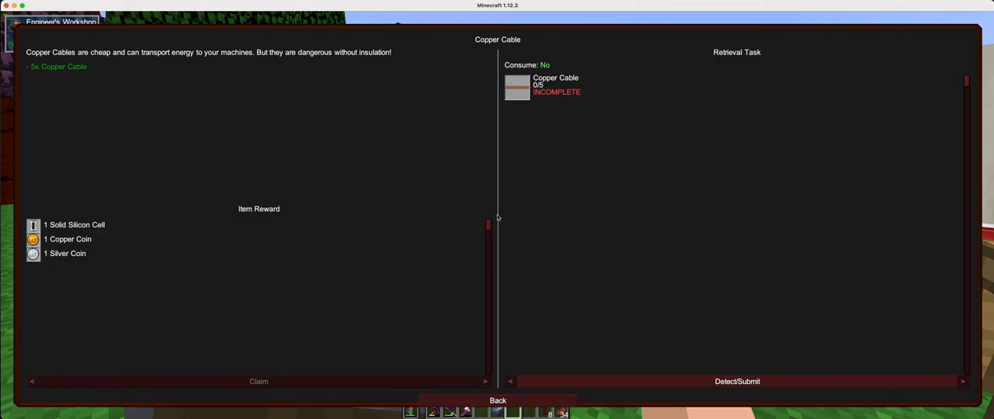
Open the Copper Cable recipe from the quest, which still needs five cables
click(496, 400)
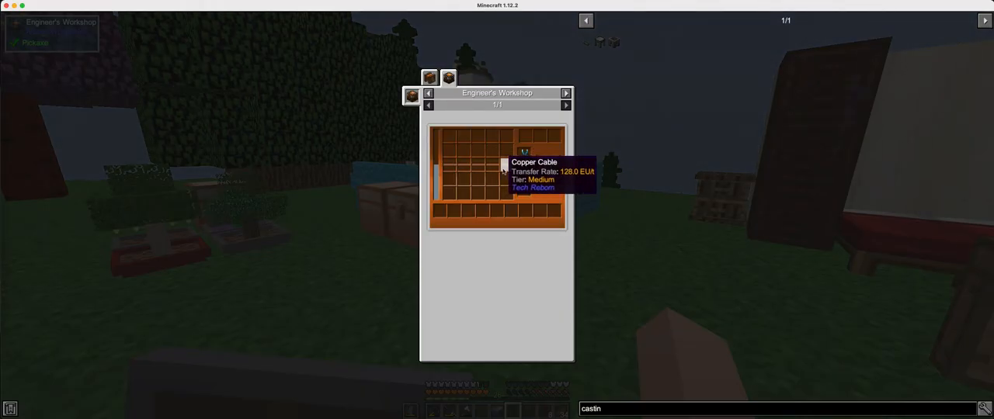
Load the Inferium Furnace with a Silicone Cell and fuel, then close its menus
key(Escape)
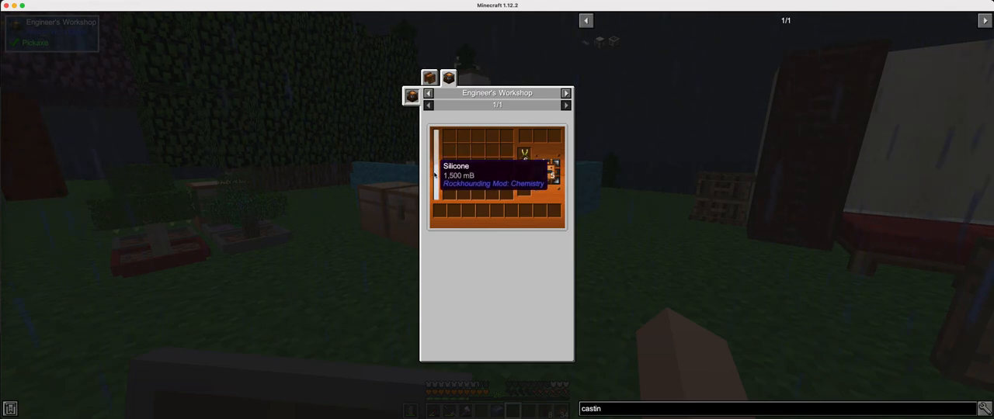
key(Escape)
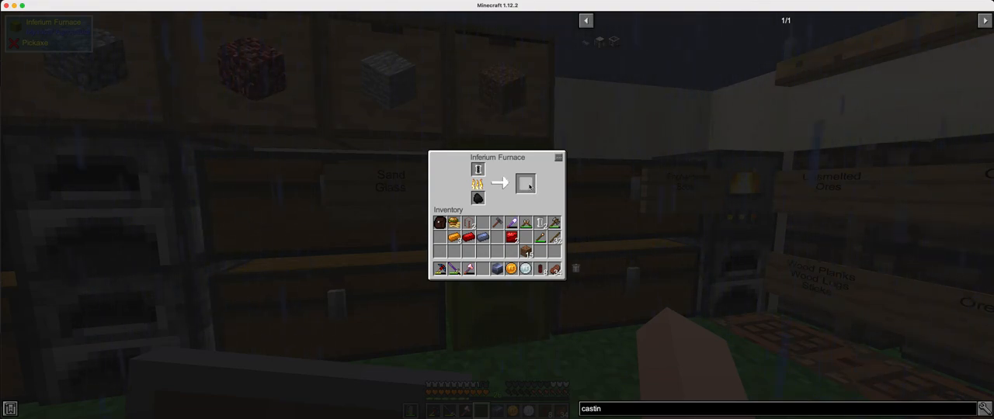
key(escape)
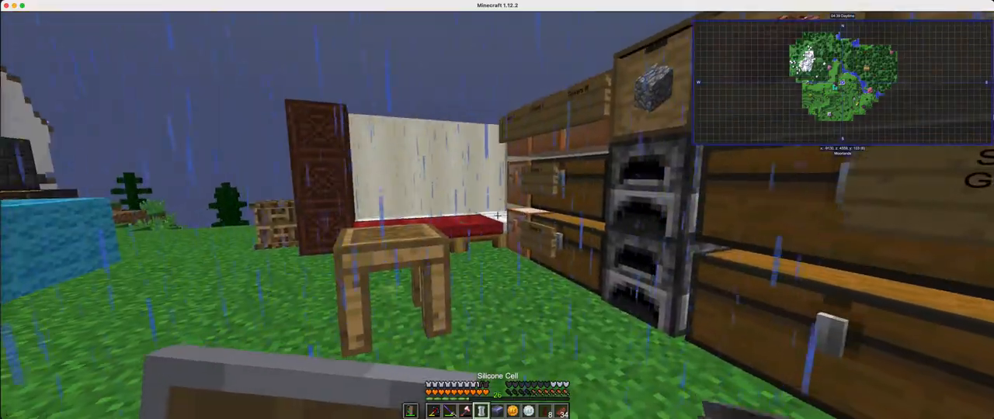
Pick the next Tier 1 quest and show its Carpenter recipe combining orange ingots with a cell
key(e)
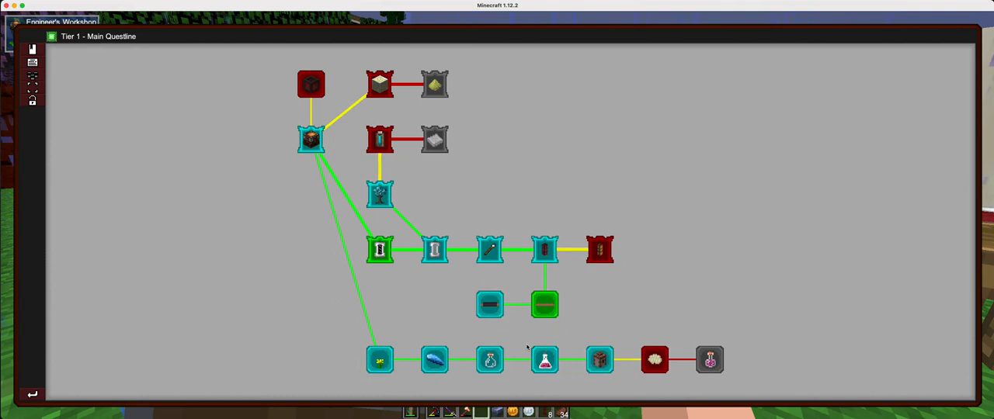
click(486, 304)
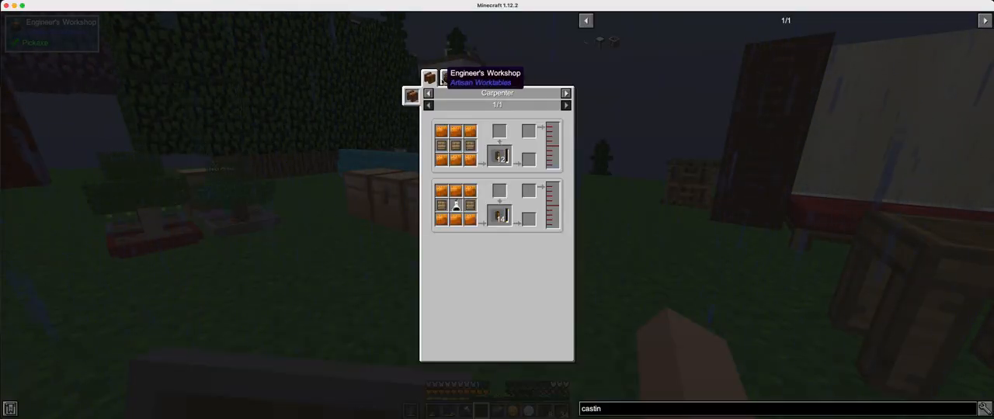
Review the Fluiduct quest's Engineer's Workshop recipe (0/8 opaque fluiducts) and return to Tier 1
click(448, 78)
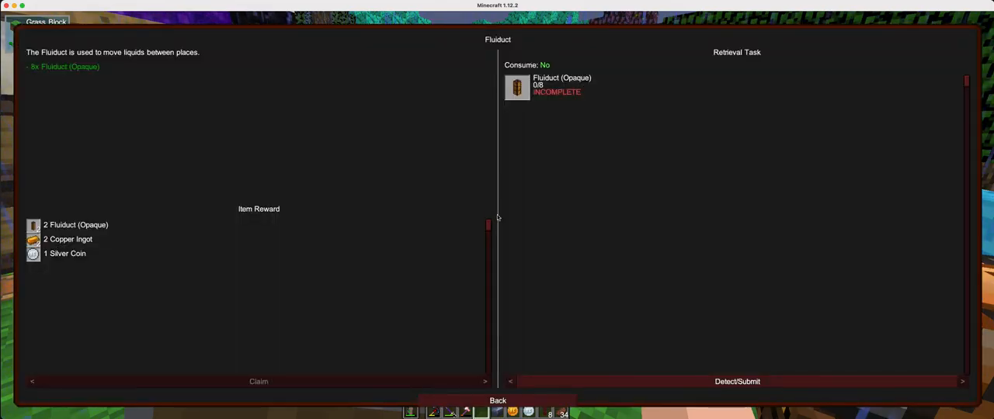
click(497, 399)
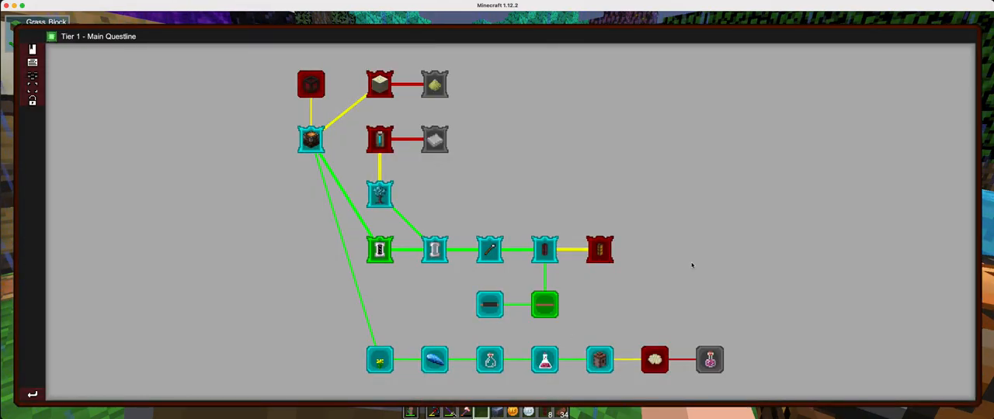